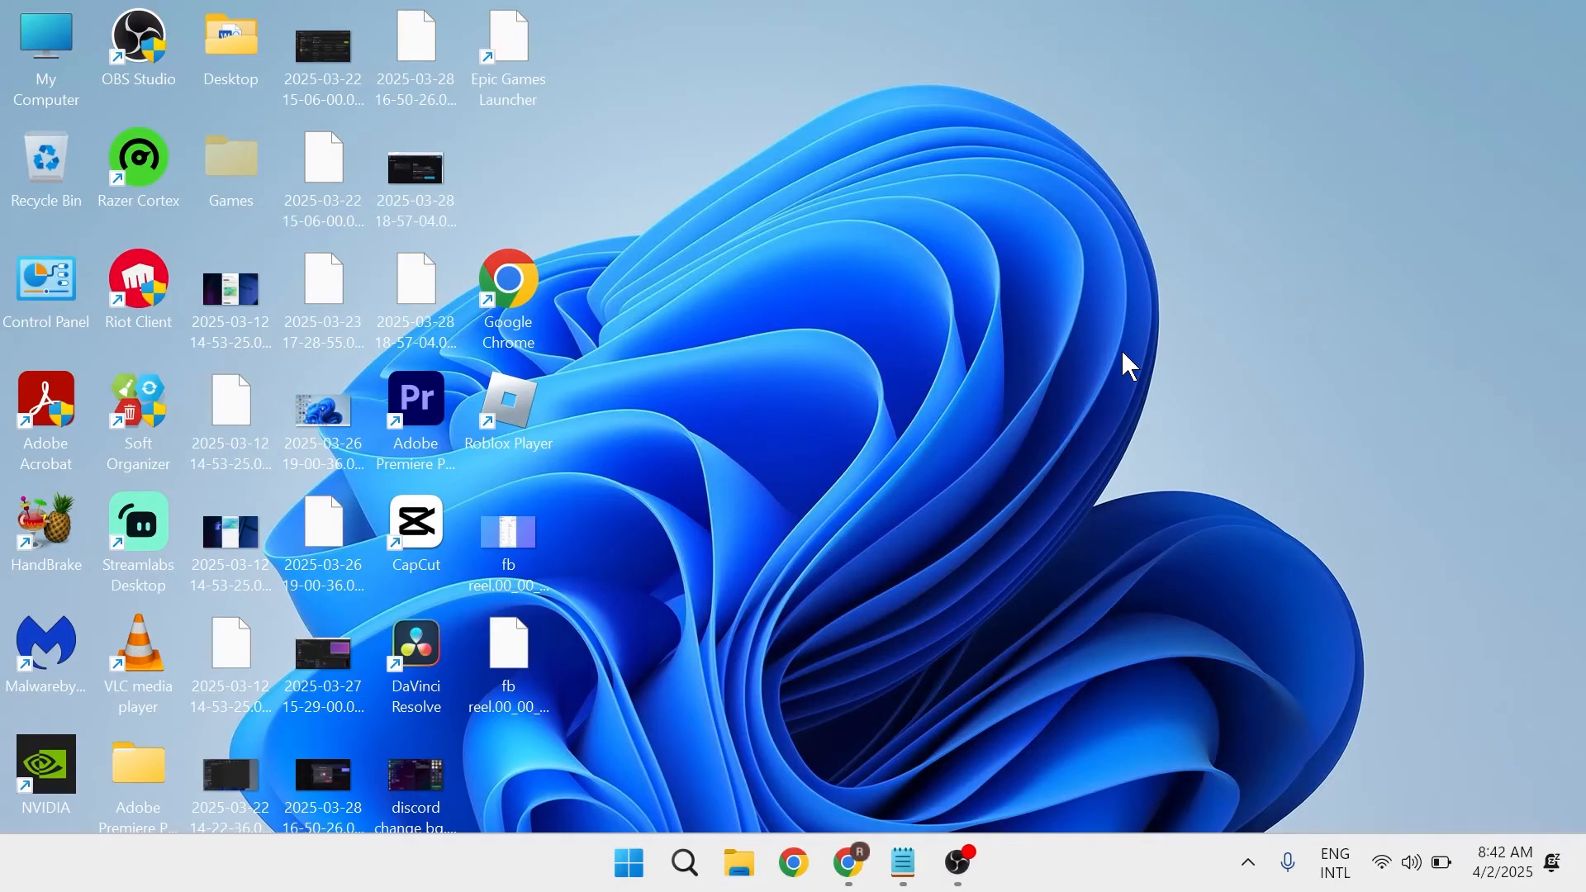
mouse_move(986, 350)
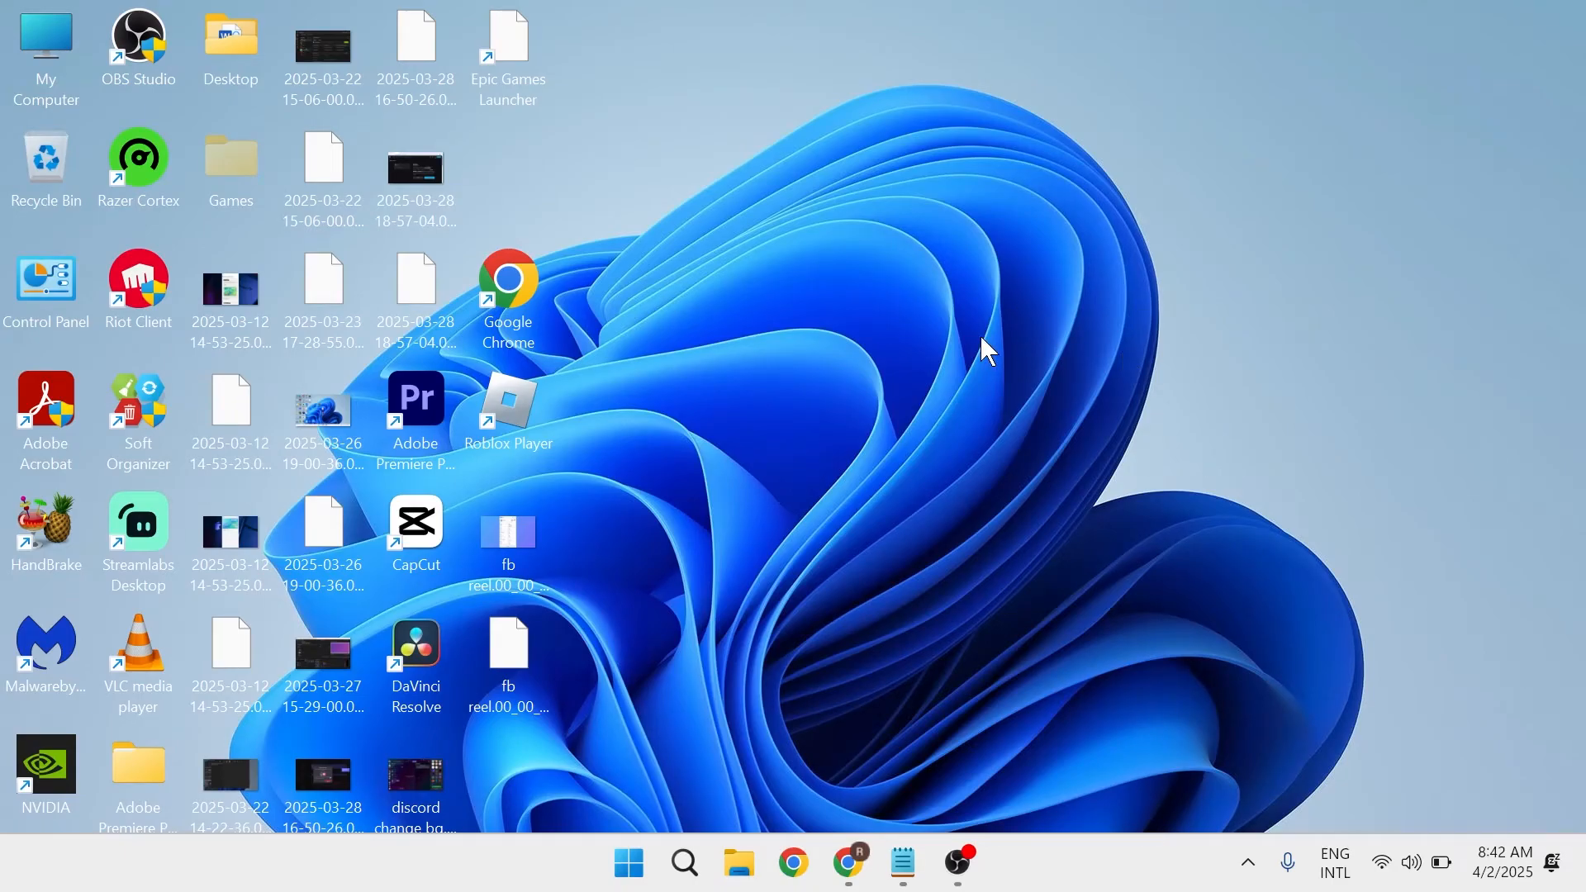
mouse_move(849, 499)
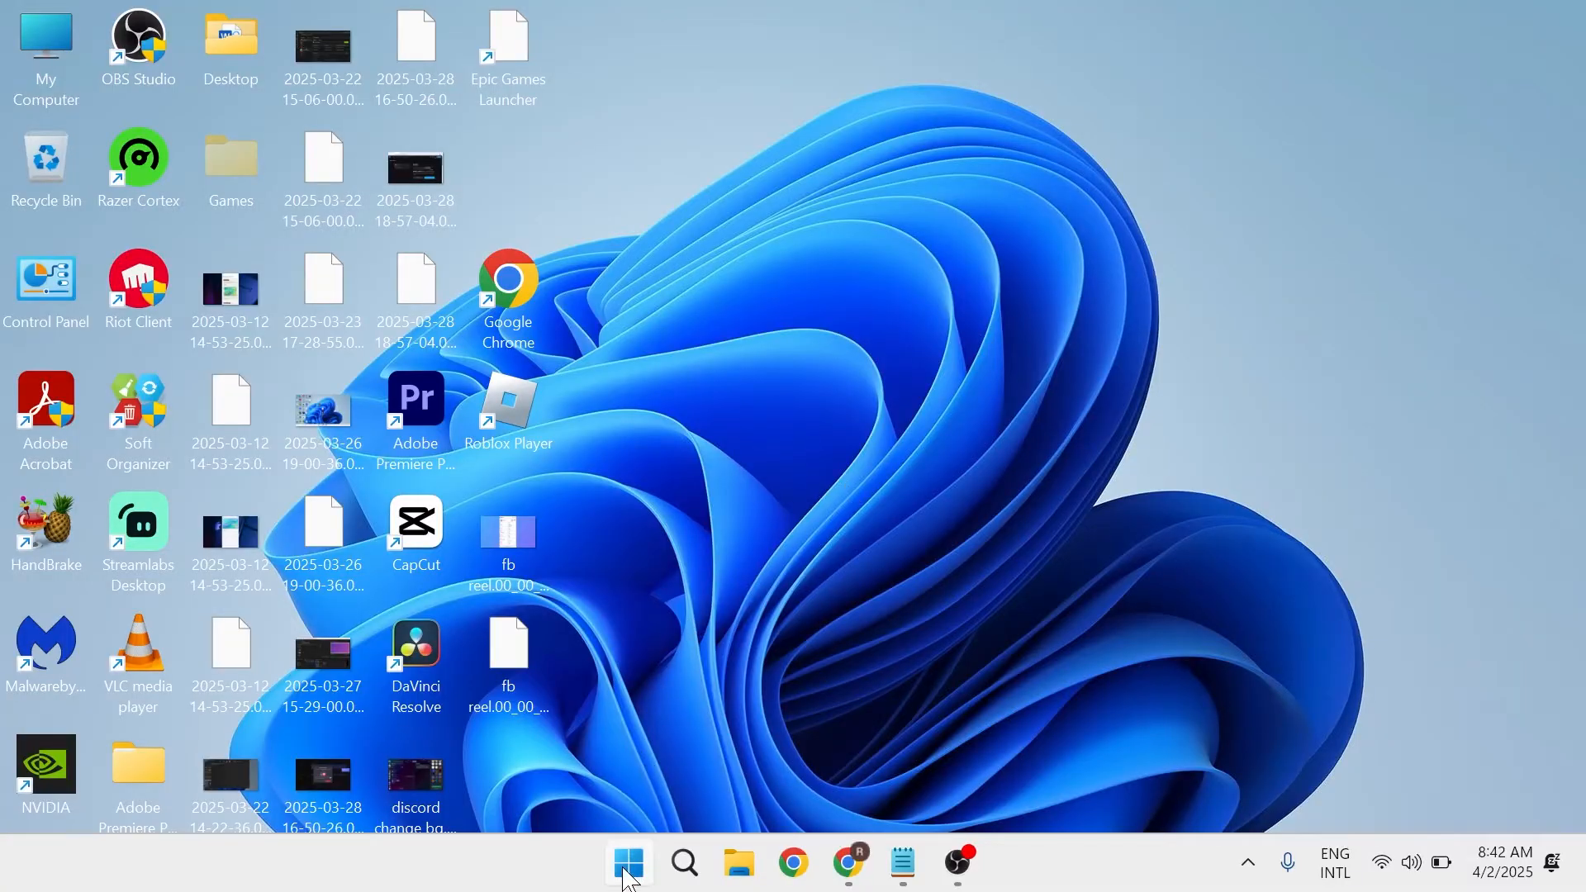
Step: Launch Microsoft Store, go to the Library and start the Xbox app's pending update
type("micr")
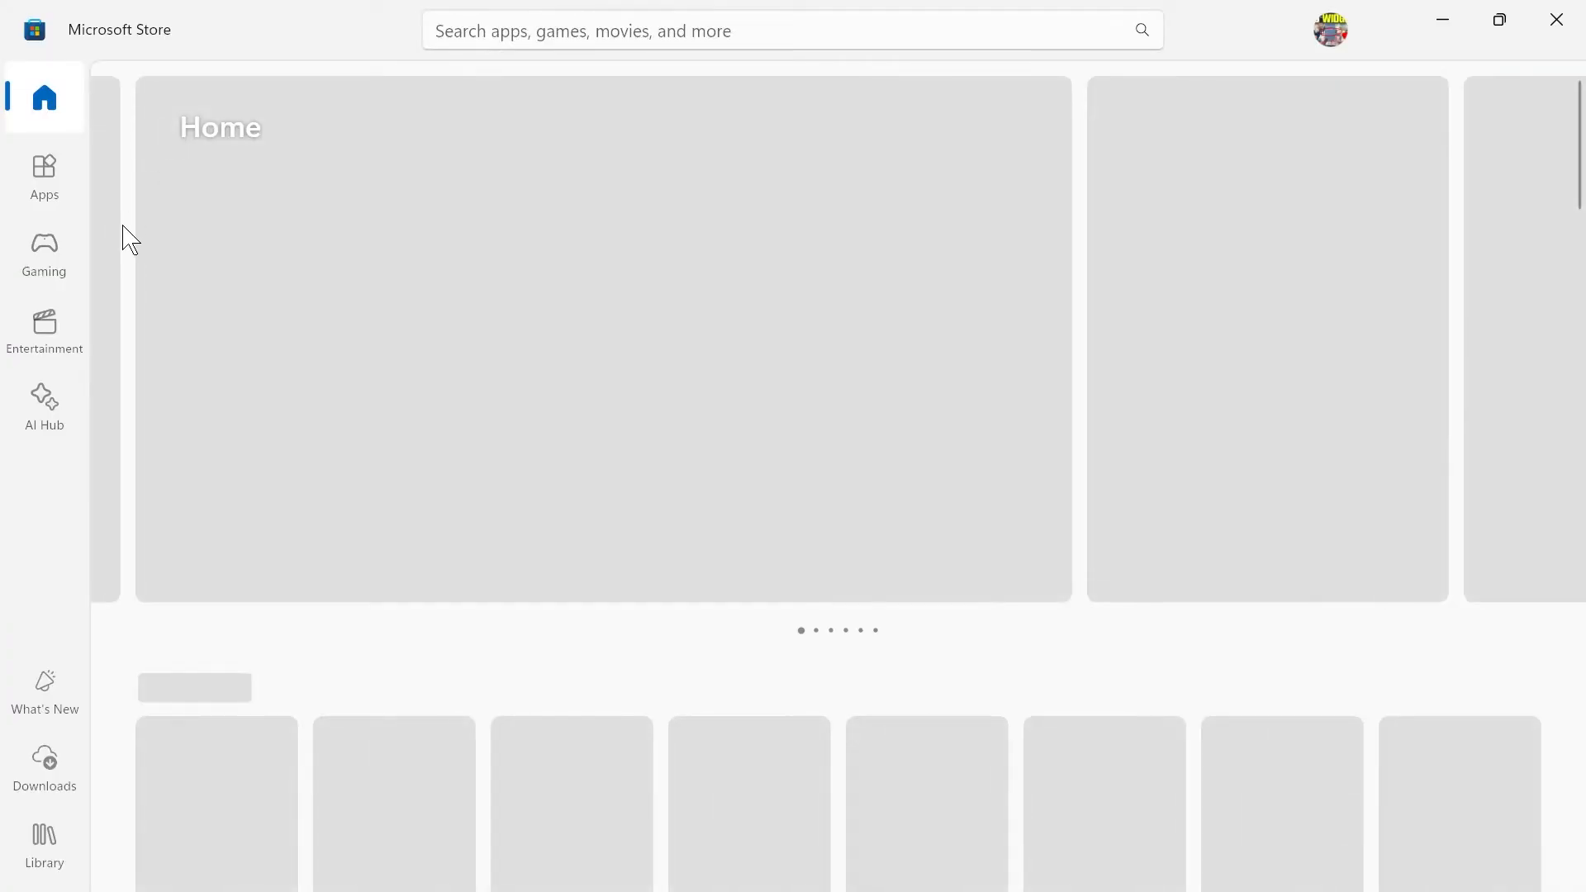
left_click(43, 844)
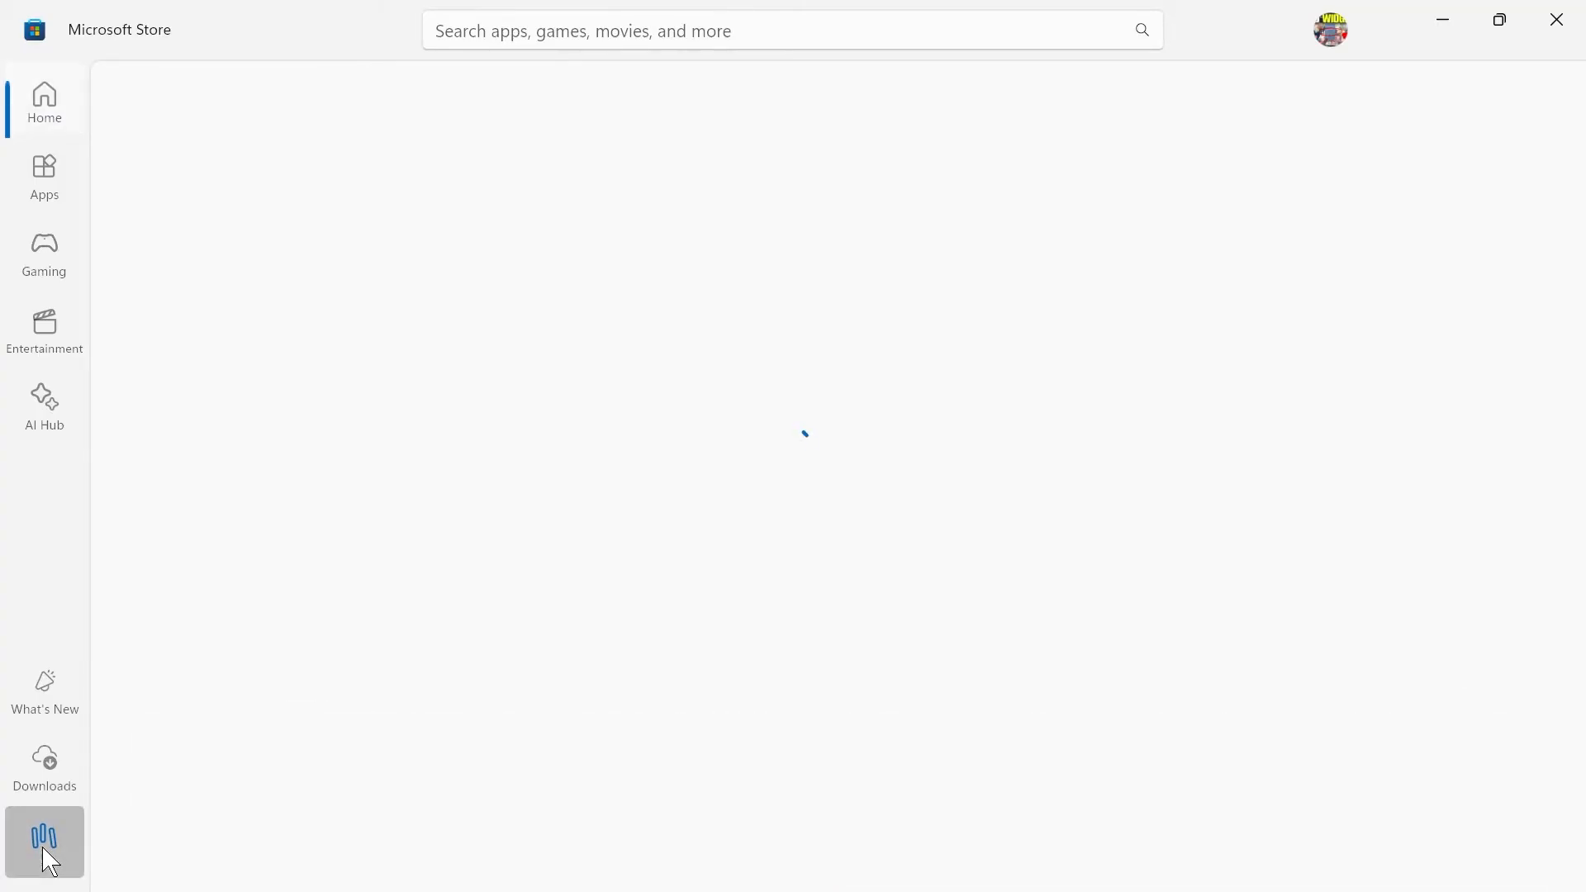
left_click(43, 843)
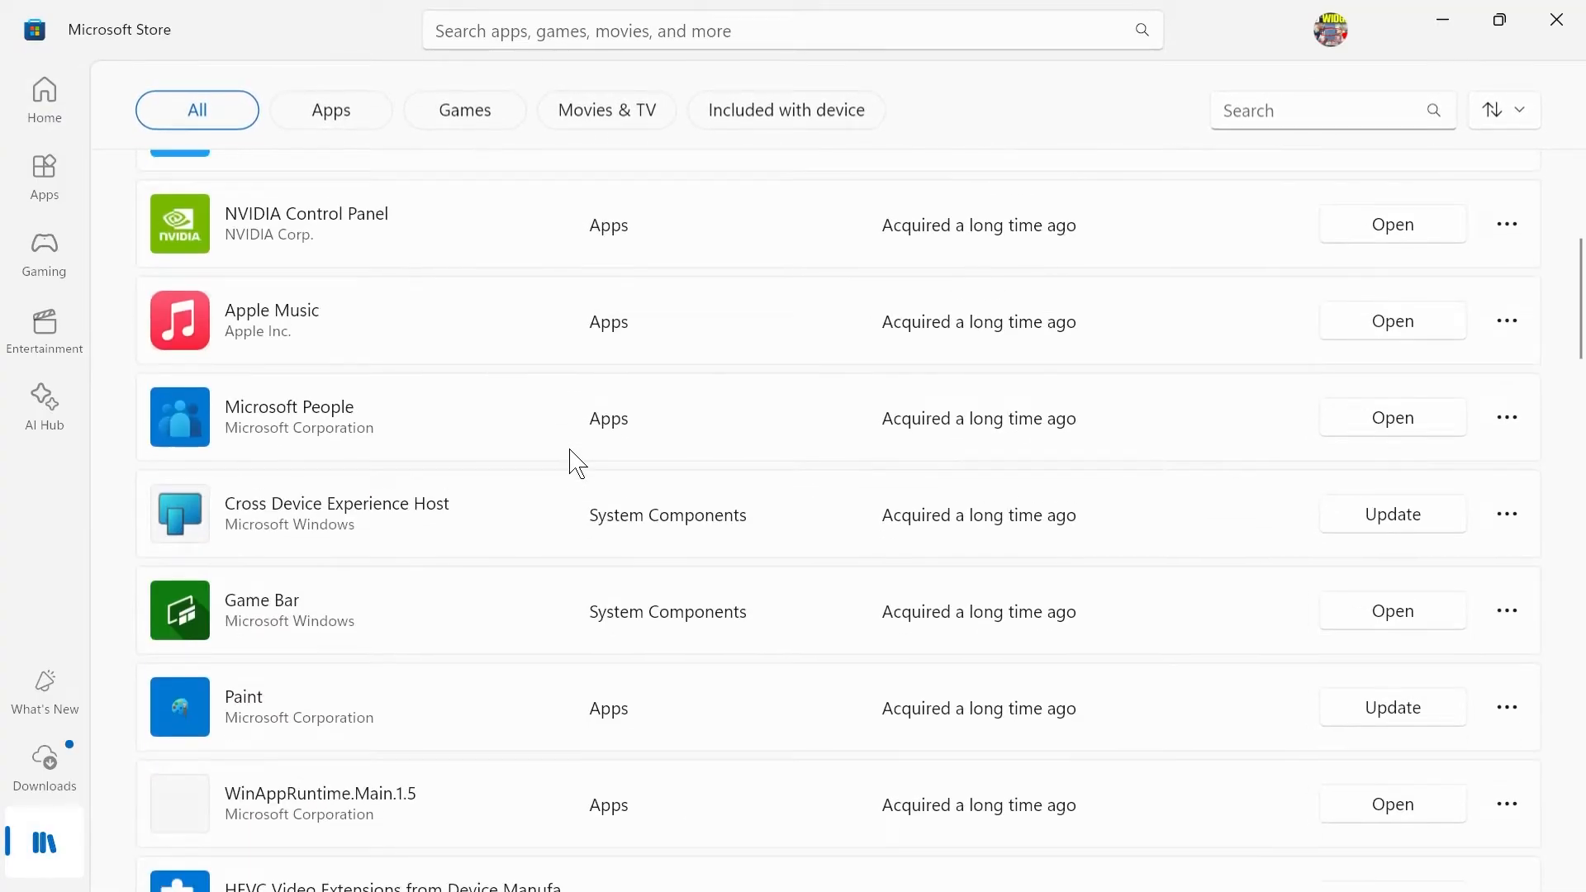
scroll("down", 3)
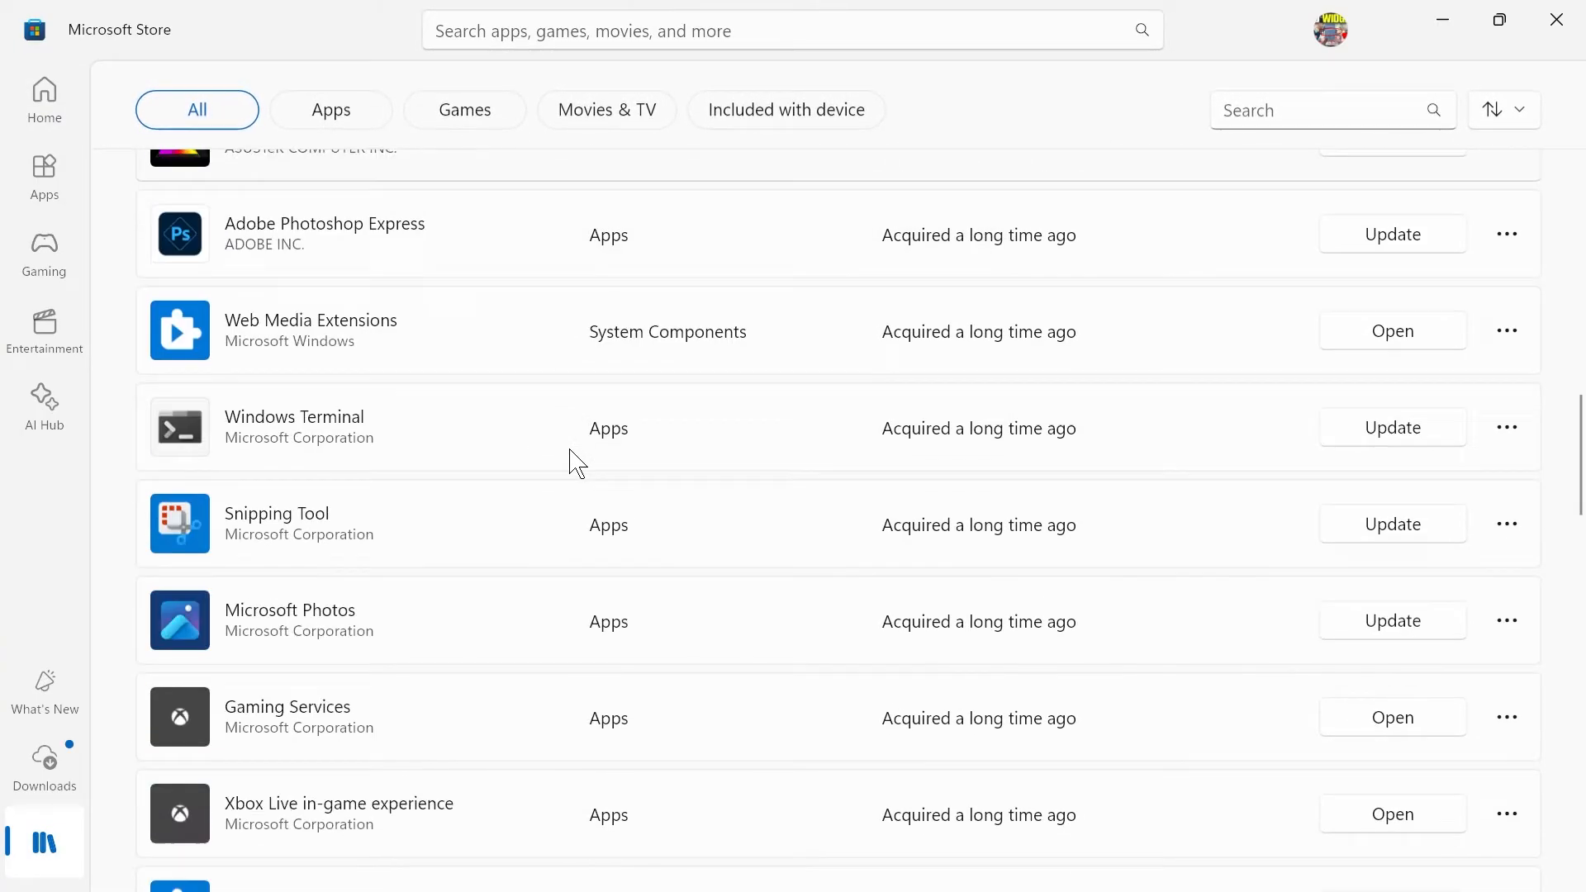
scroll("down", 3)
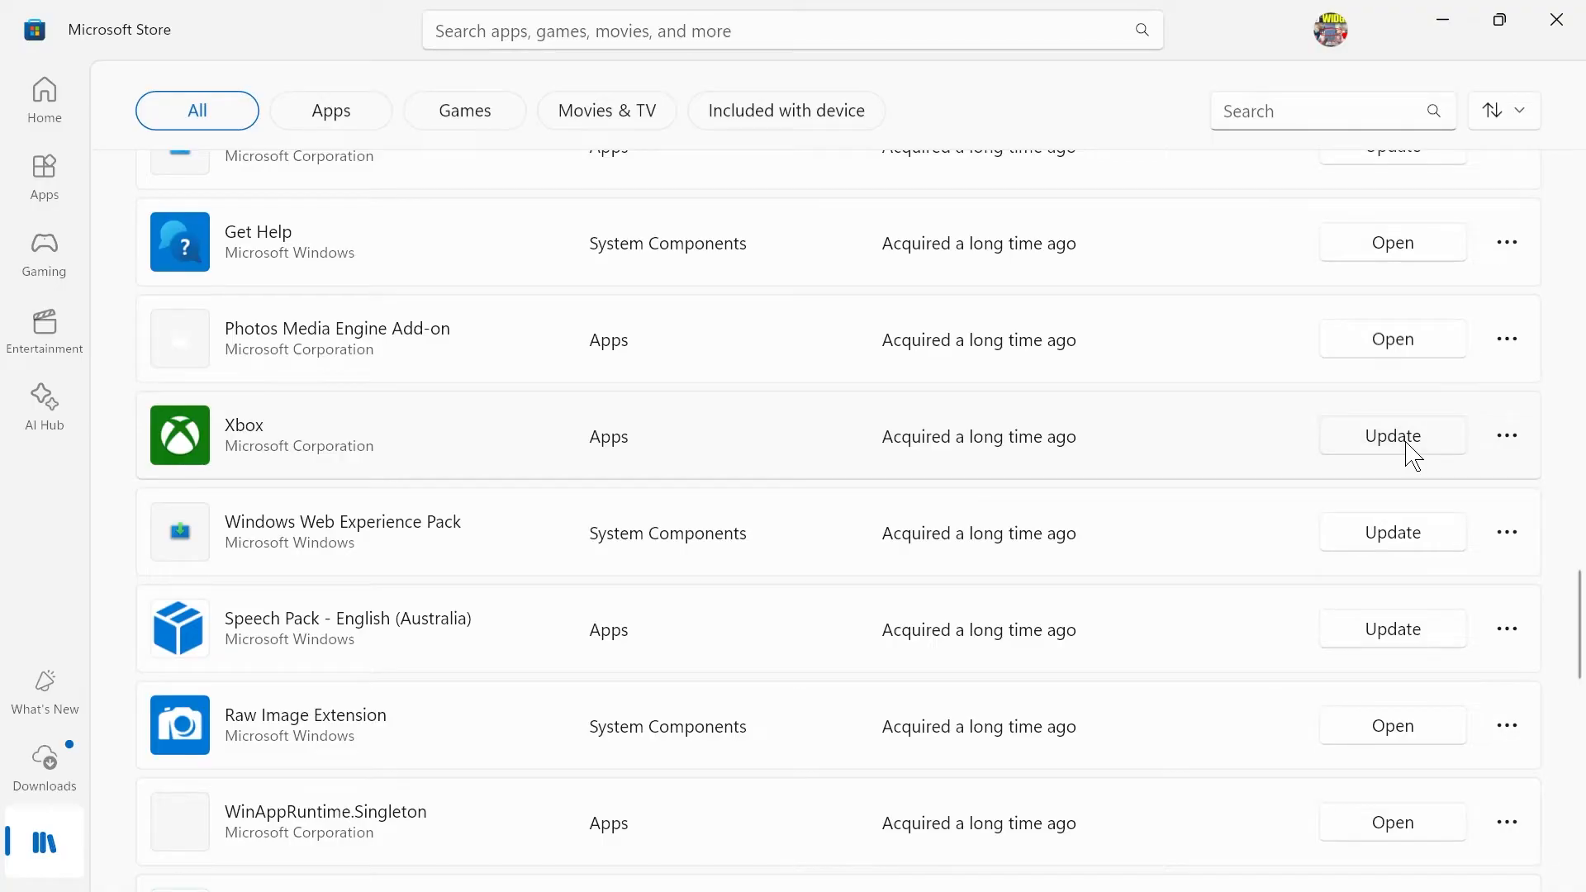
left_click(1391, 436)
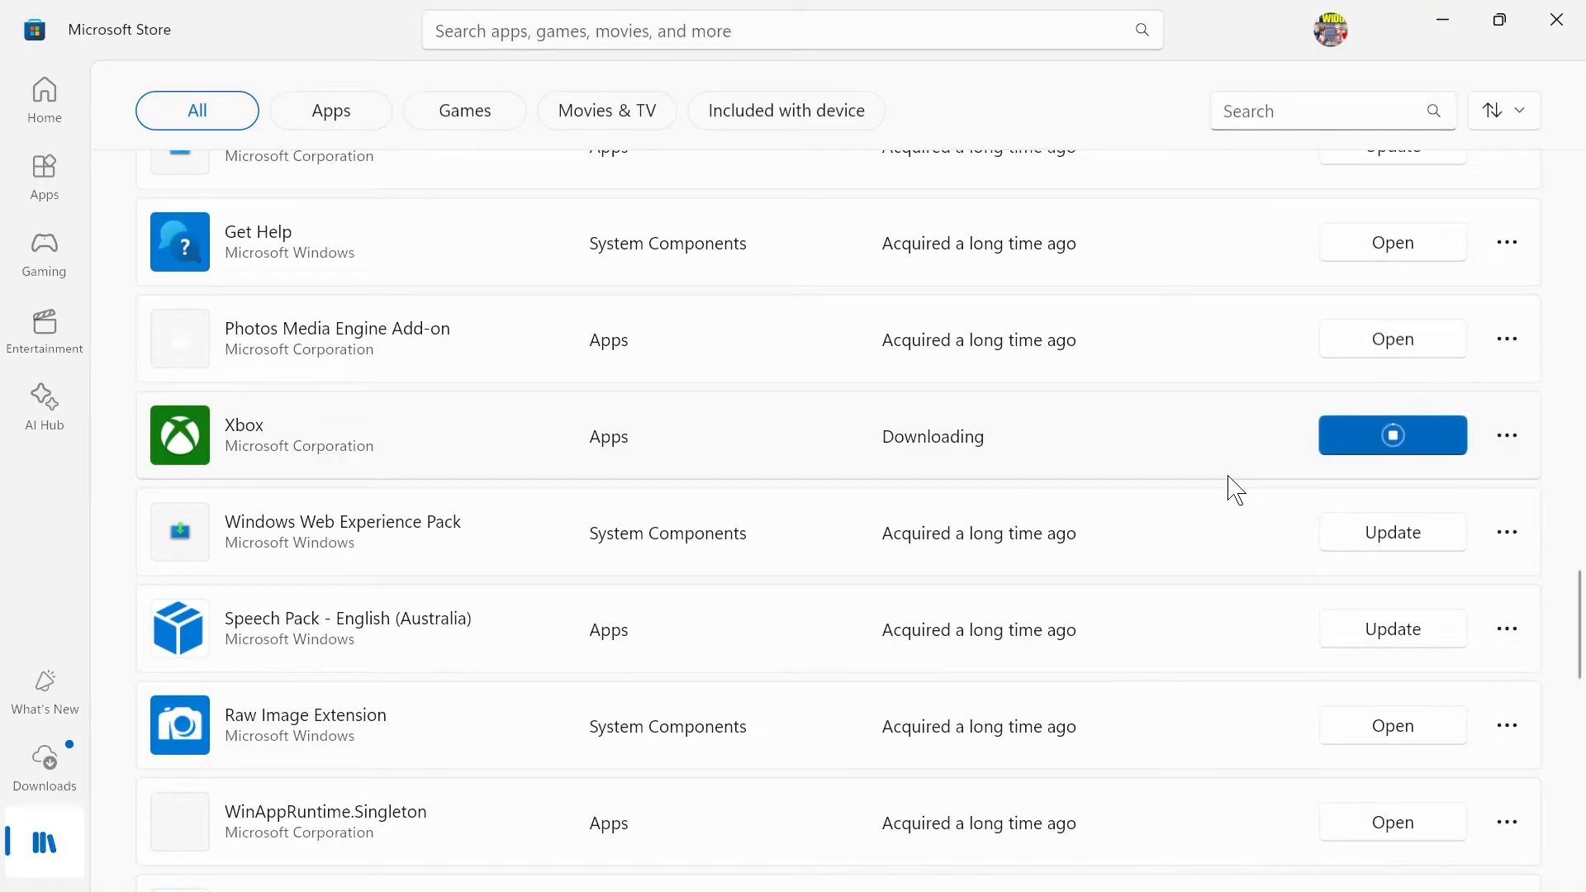
mouse_move(1556, 20)
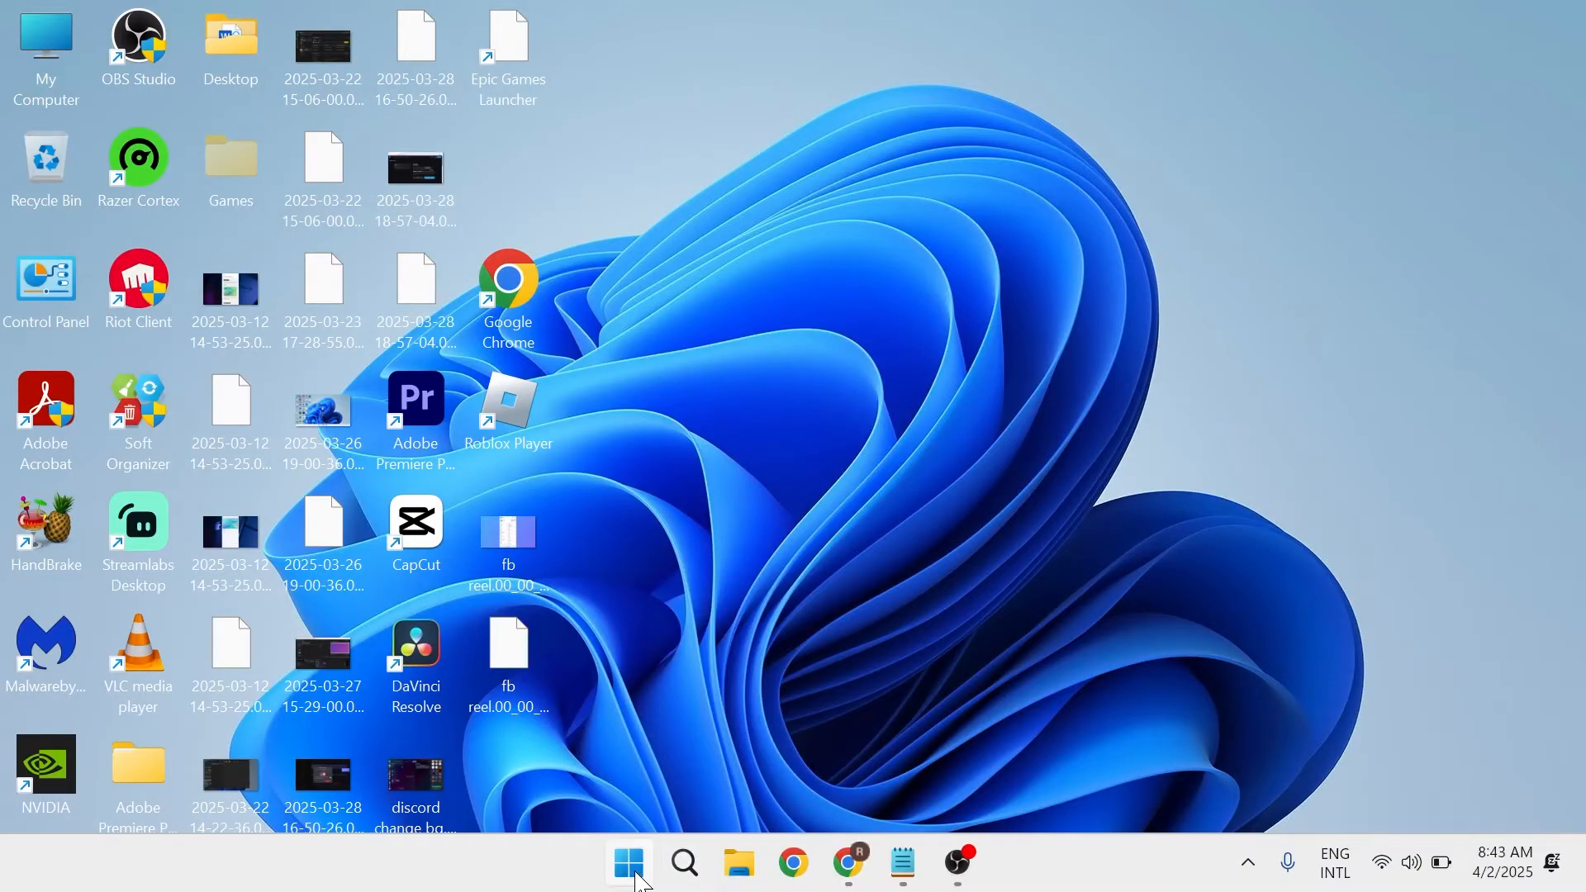
Step: Run wsreset from the Run dialog to reset the Store cache, then close the reopened Store
type("run")
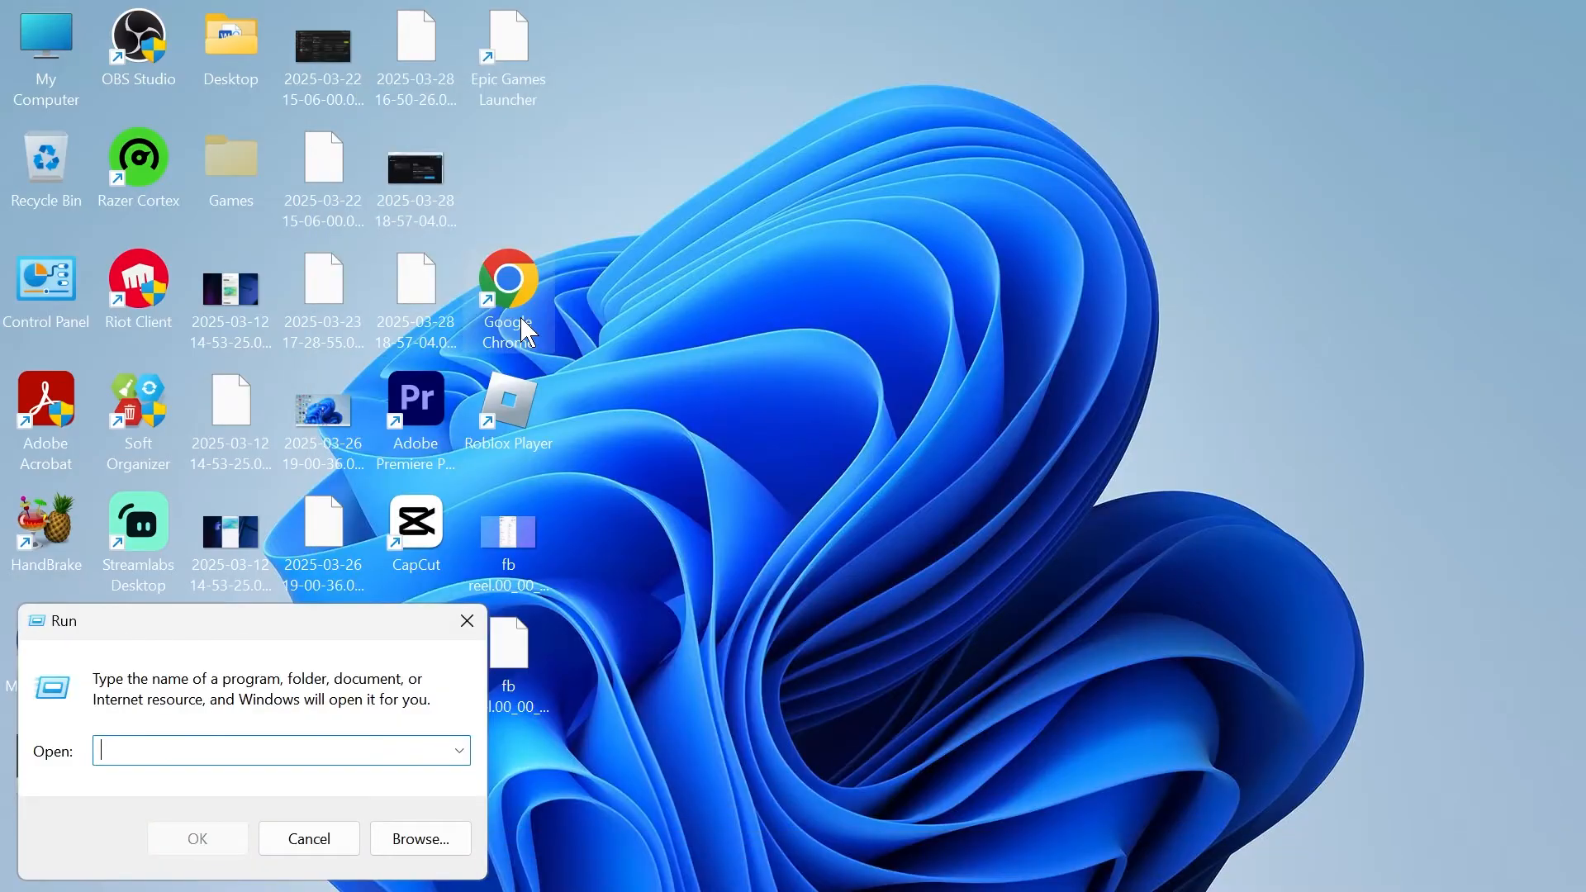
type("wsreset.exe")
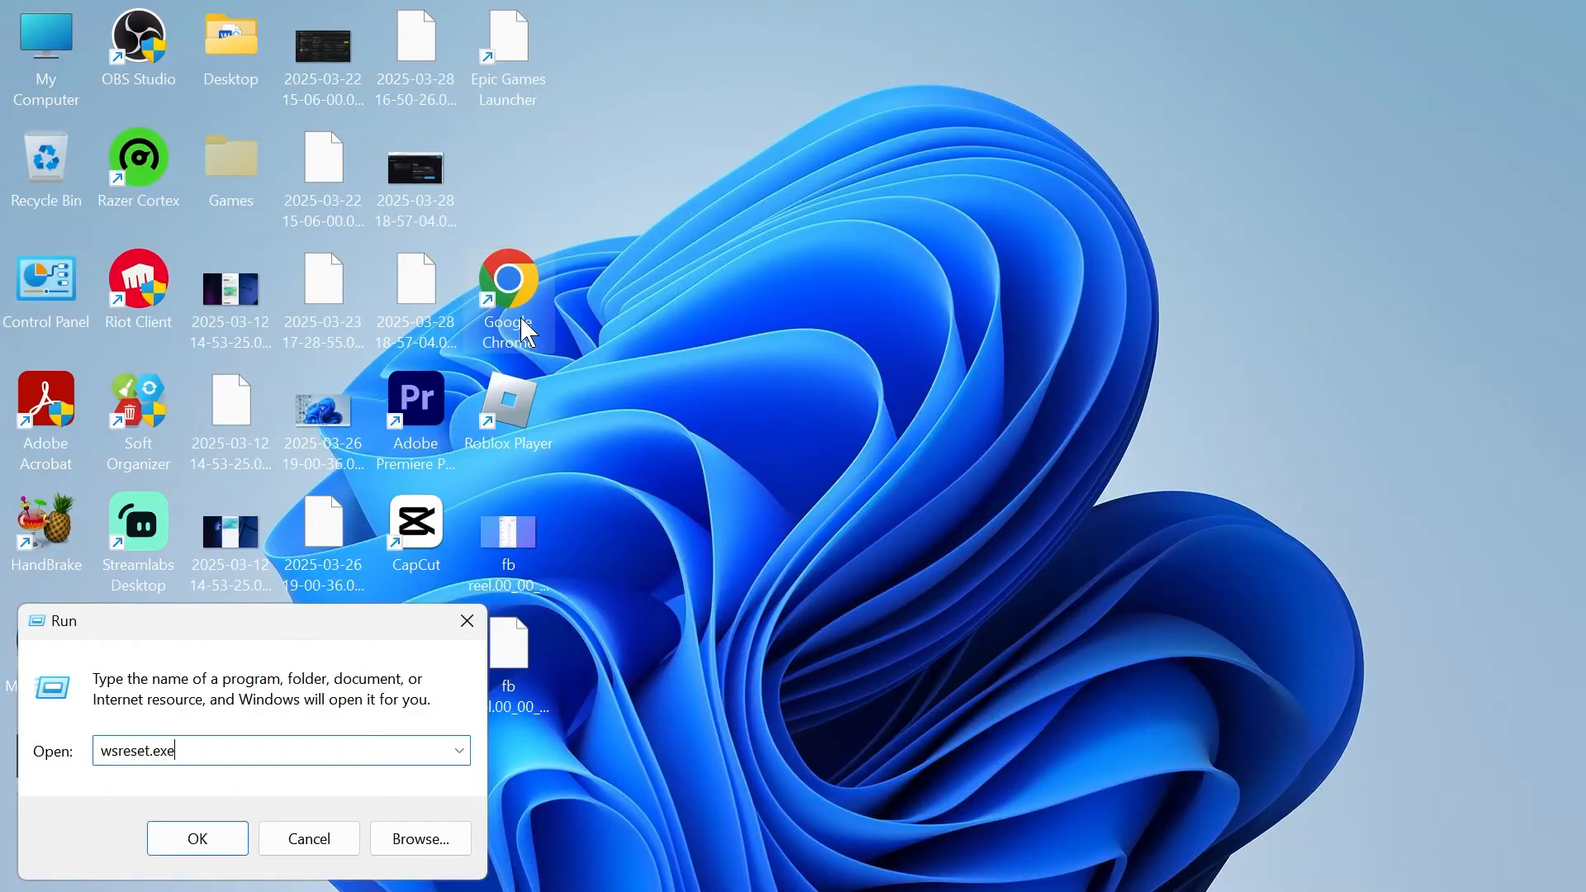
left_click(196, 837)
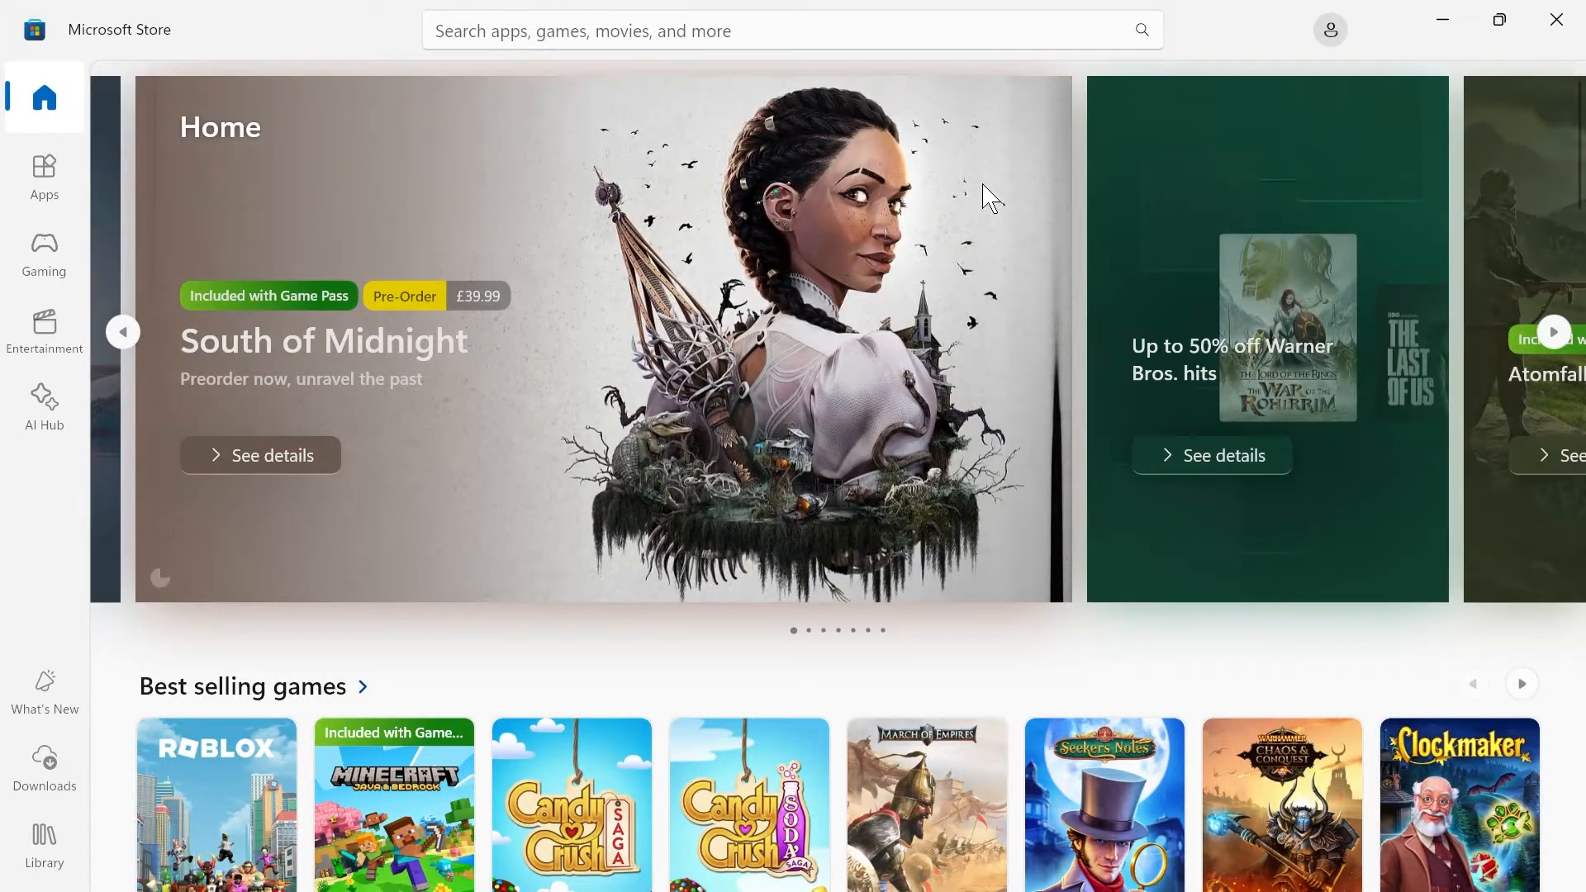
mouse_move(1556, 20)
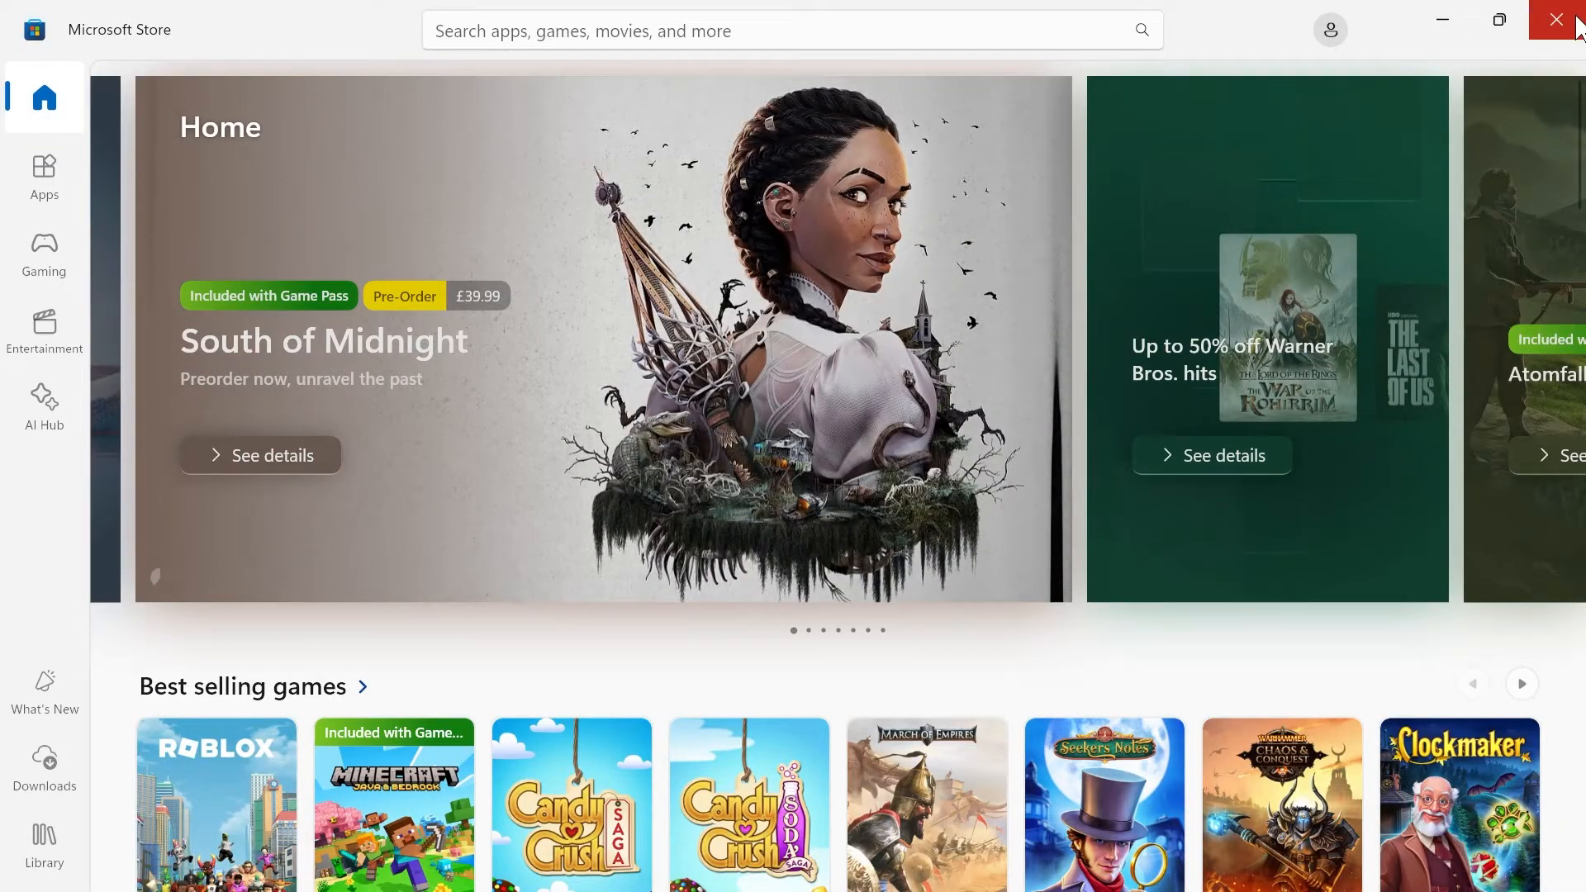
left_click(1566, 20)
type("service")
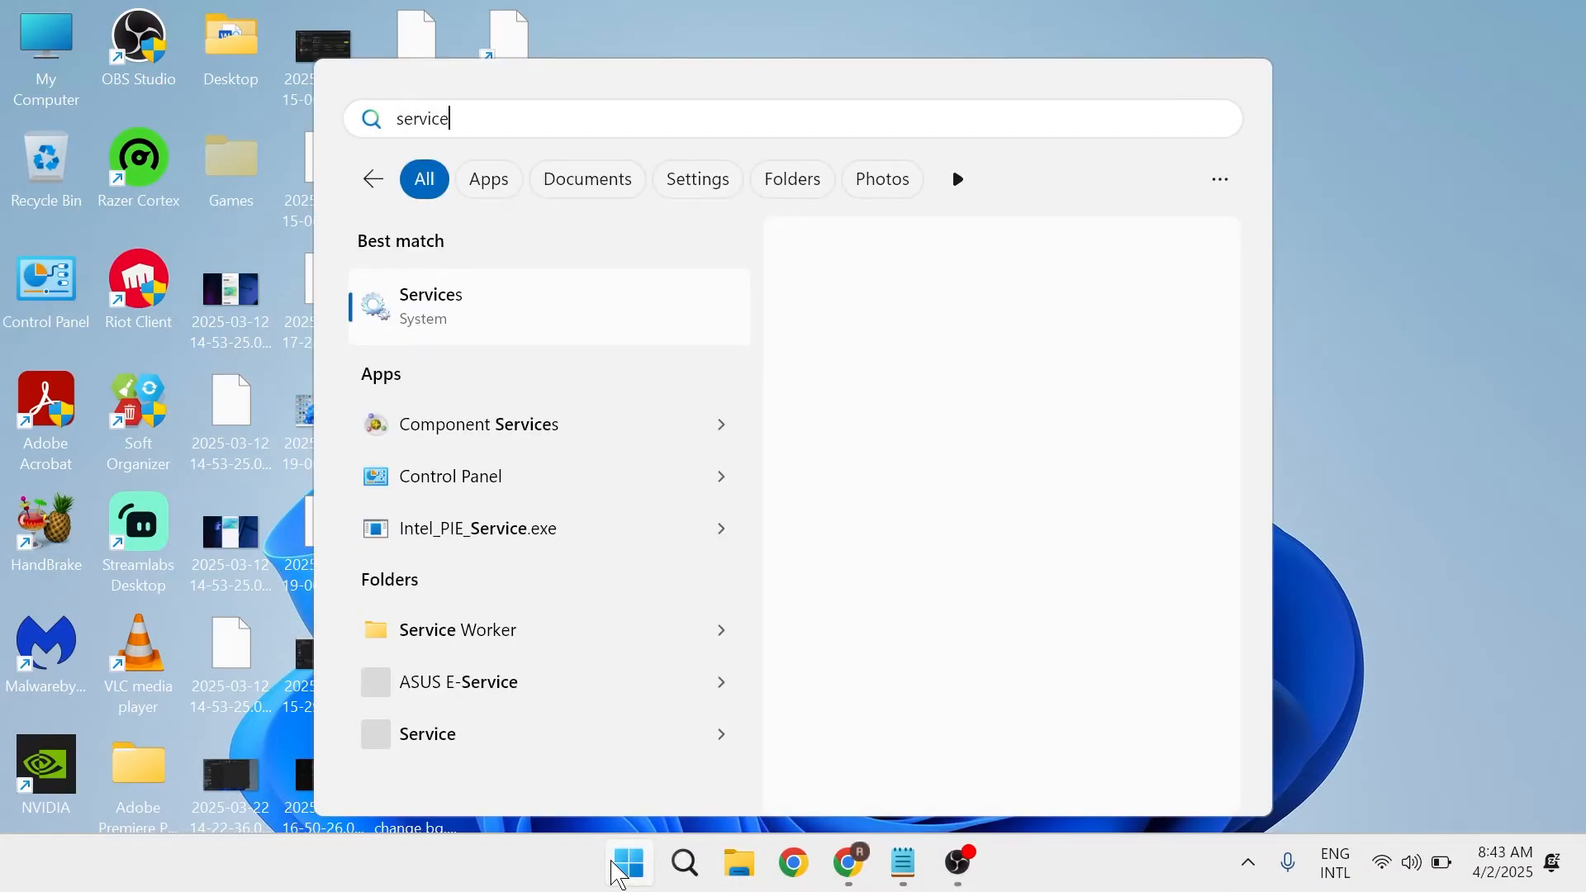
Step: Launch the Services console and select the Xbox Accessory Management and Xbox Live Networking services
left_click(429, 306)
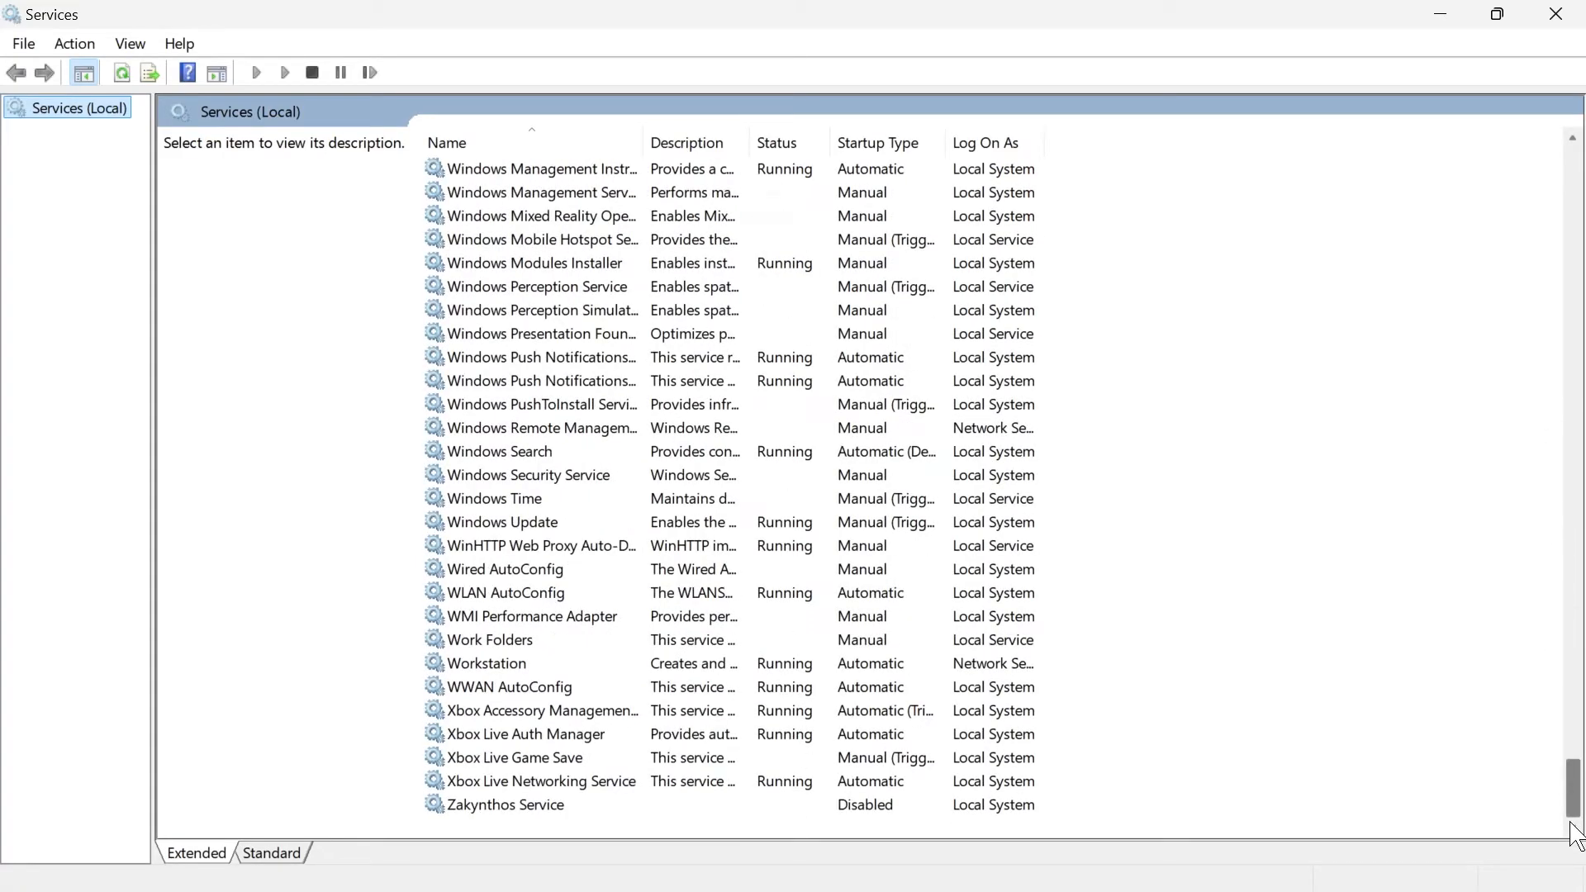
left_click(544, 711)
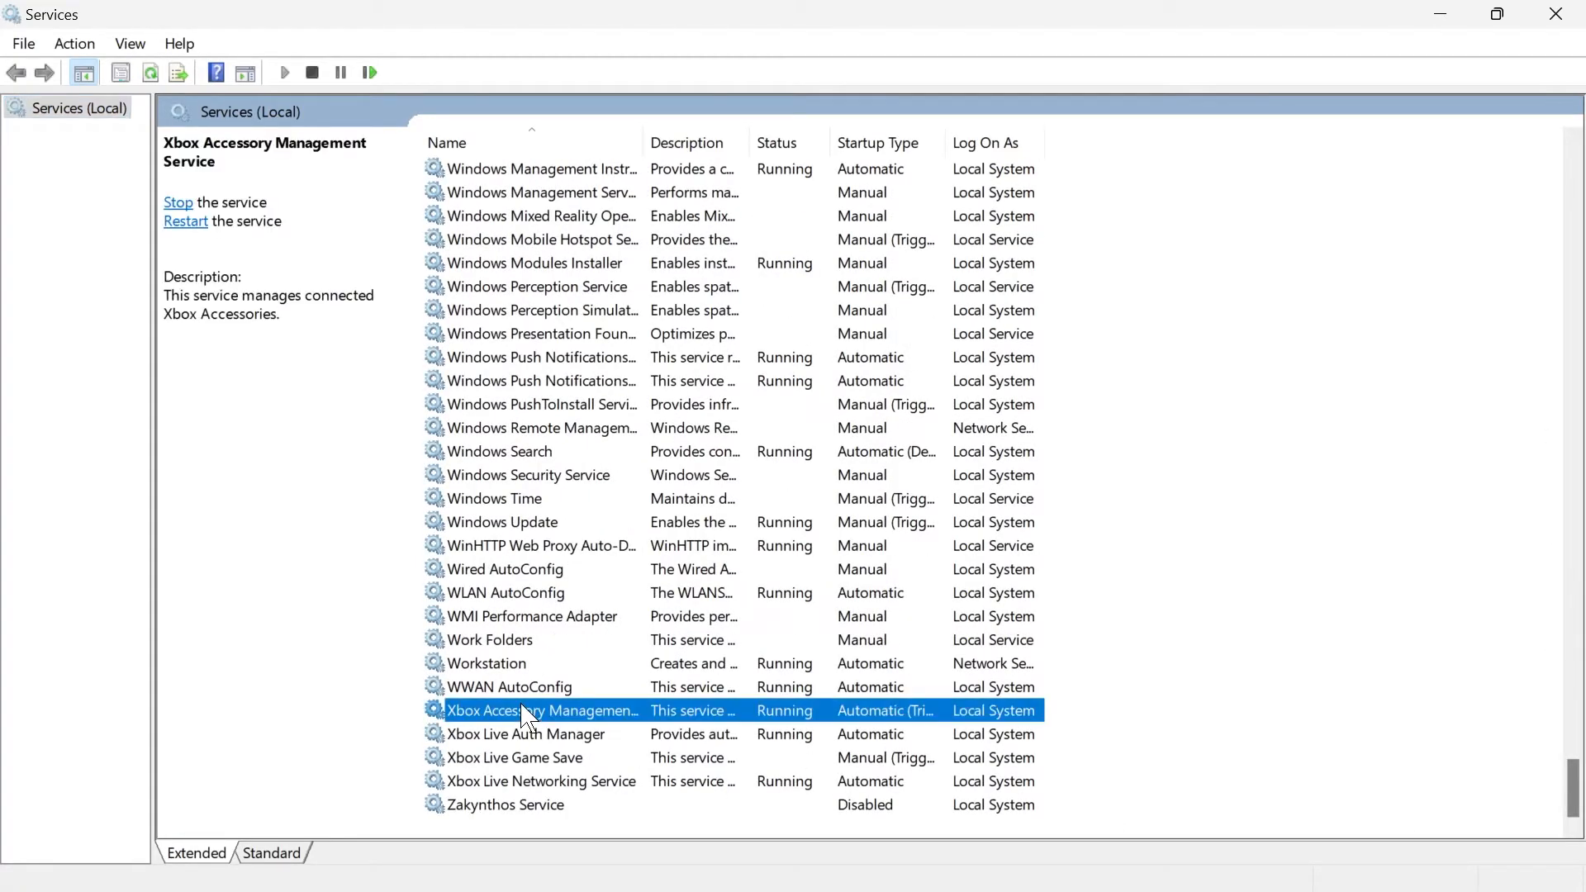
left_click(541, 781)
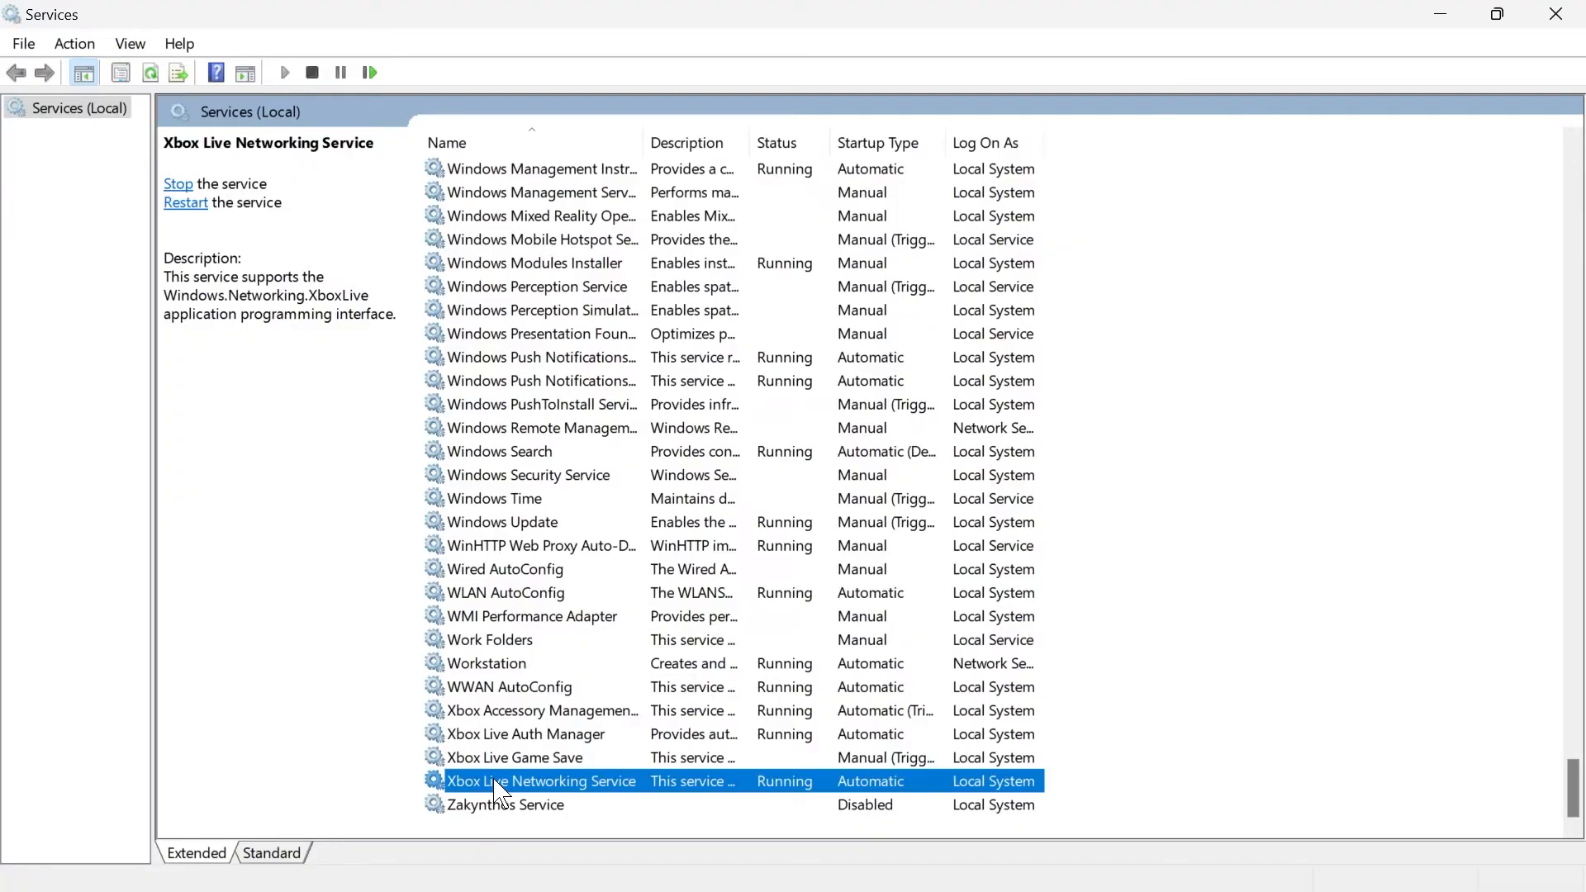
Step: Confirm Xbox Accessory Management Service properties show Automatic startup and Running, then close with OK
left_click(525, 711)
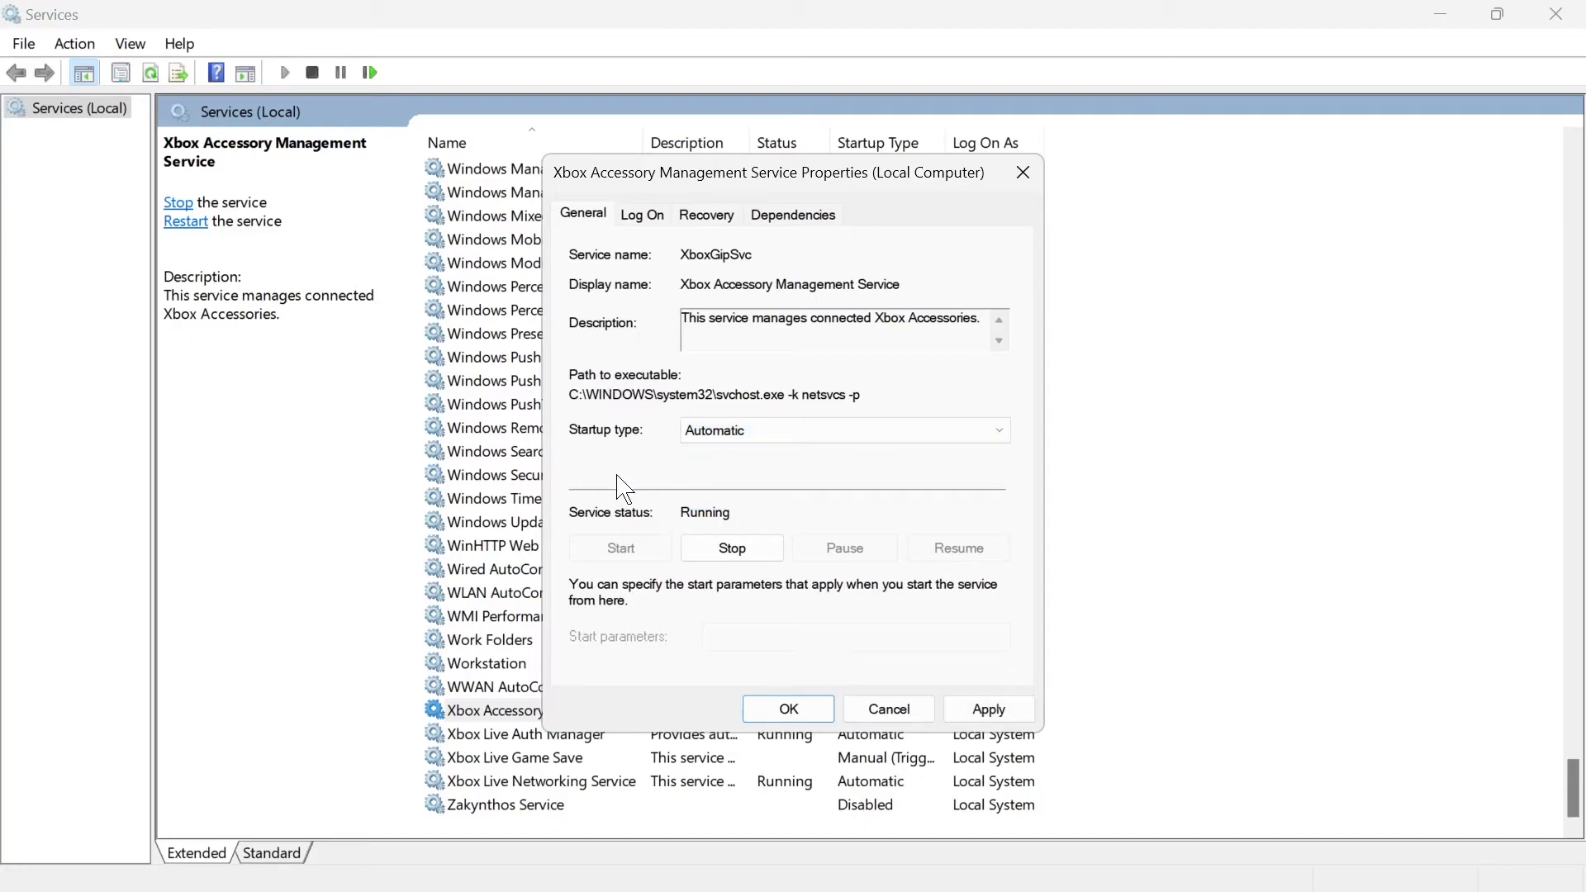
mouse_move(672, 521)
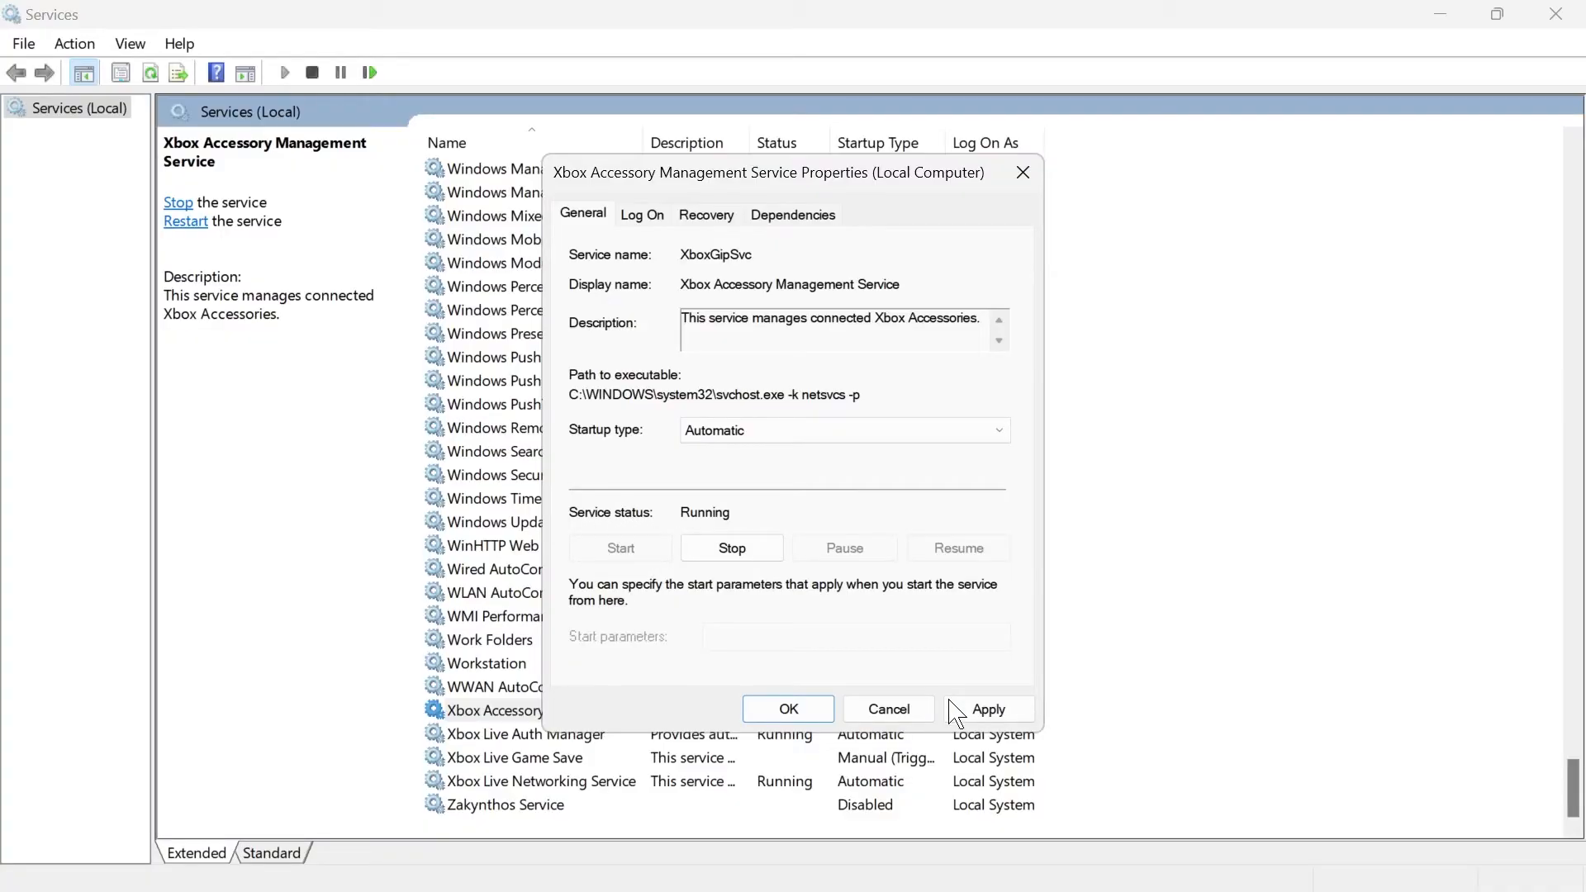
left_click(788, 708)
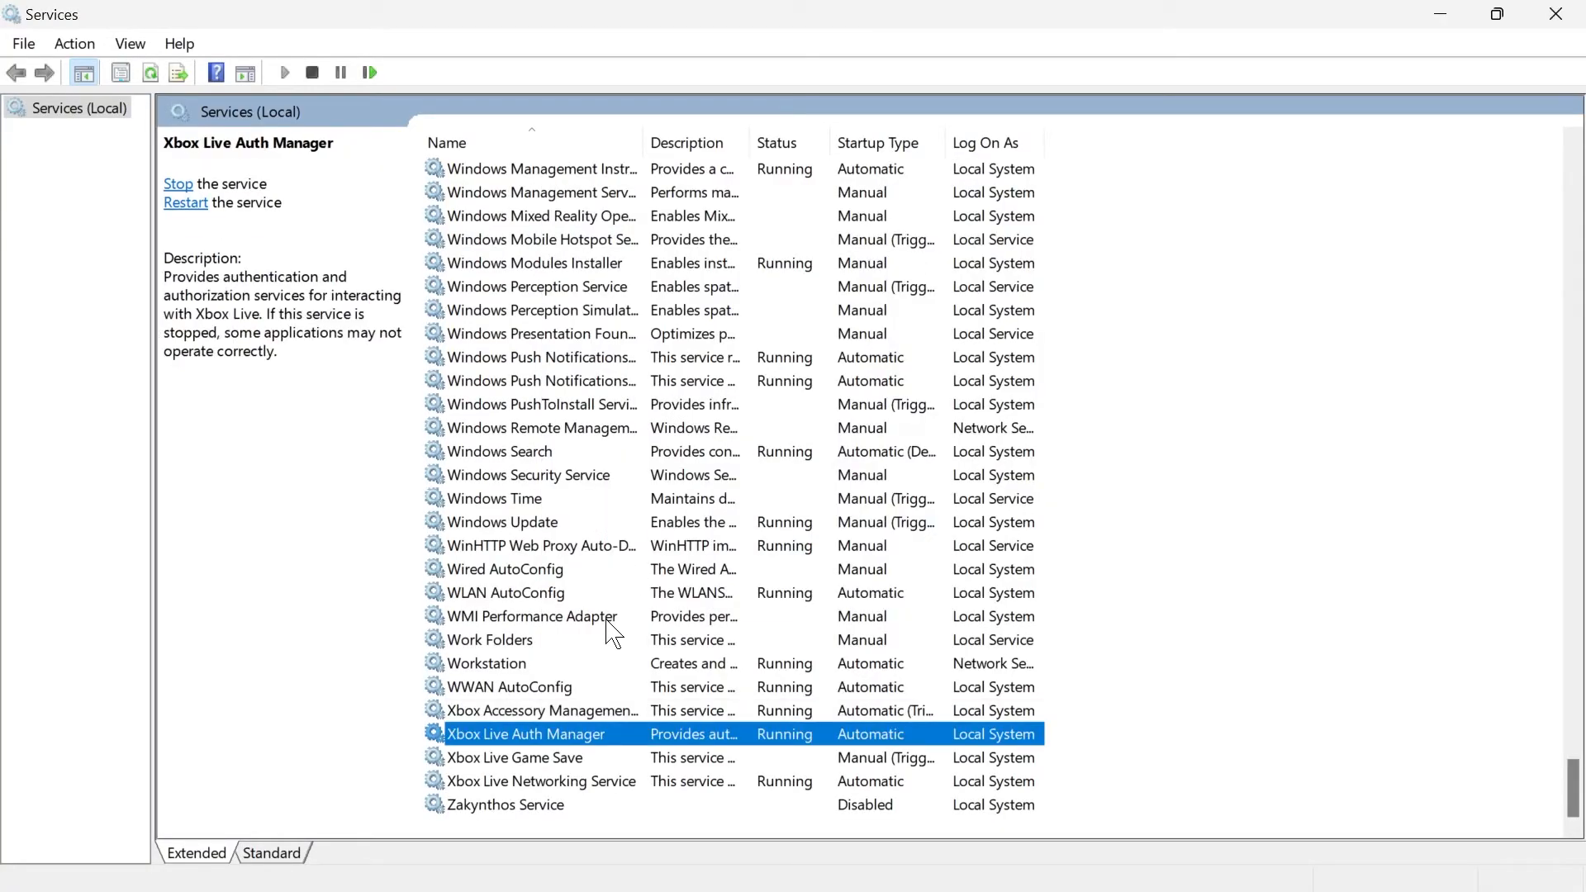
mouse_move(524, 738)
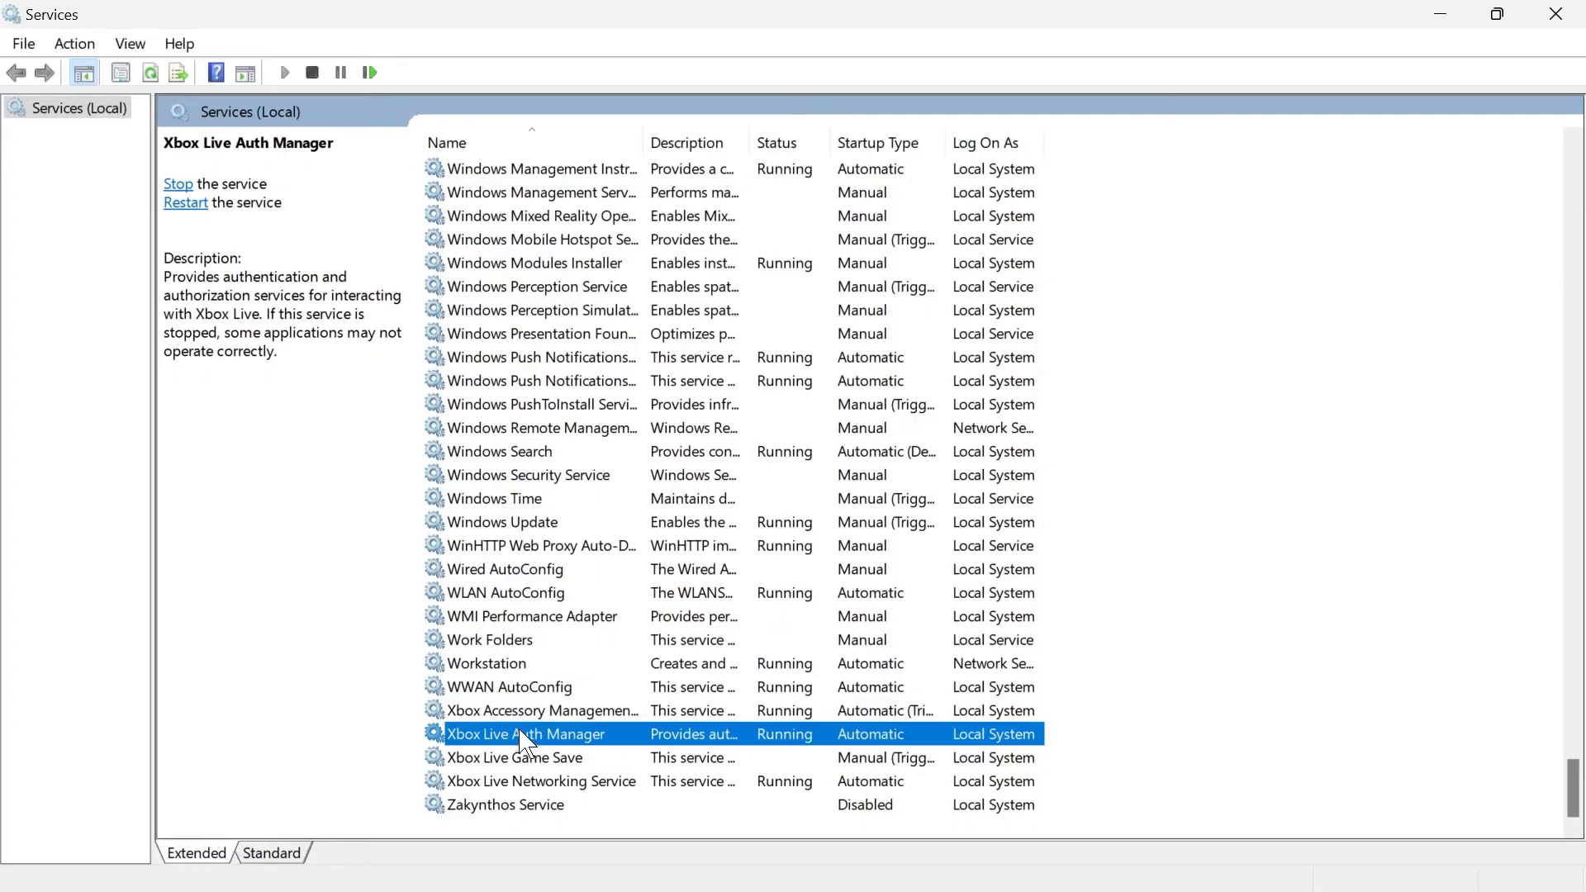
Step: Confirm Xbox Live Auth Manager settings, then set Xbox Live Game Save to Automatic, start it and apply
double_click(524, 734)
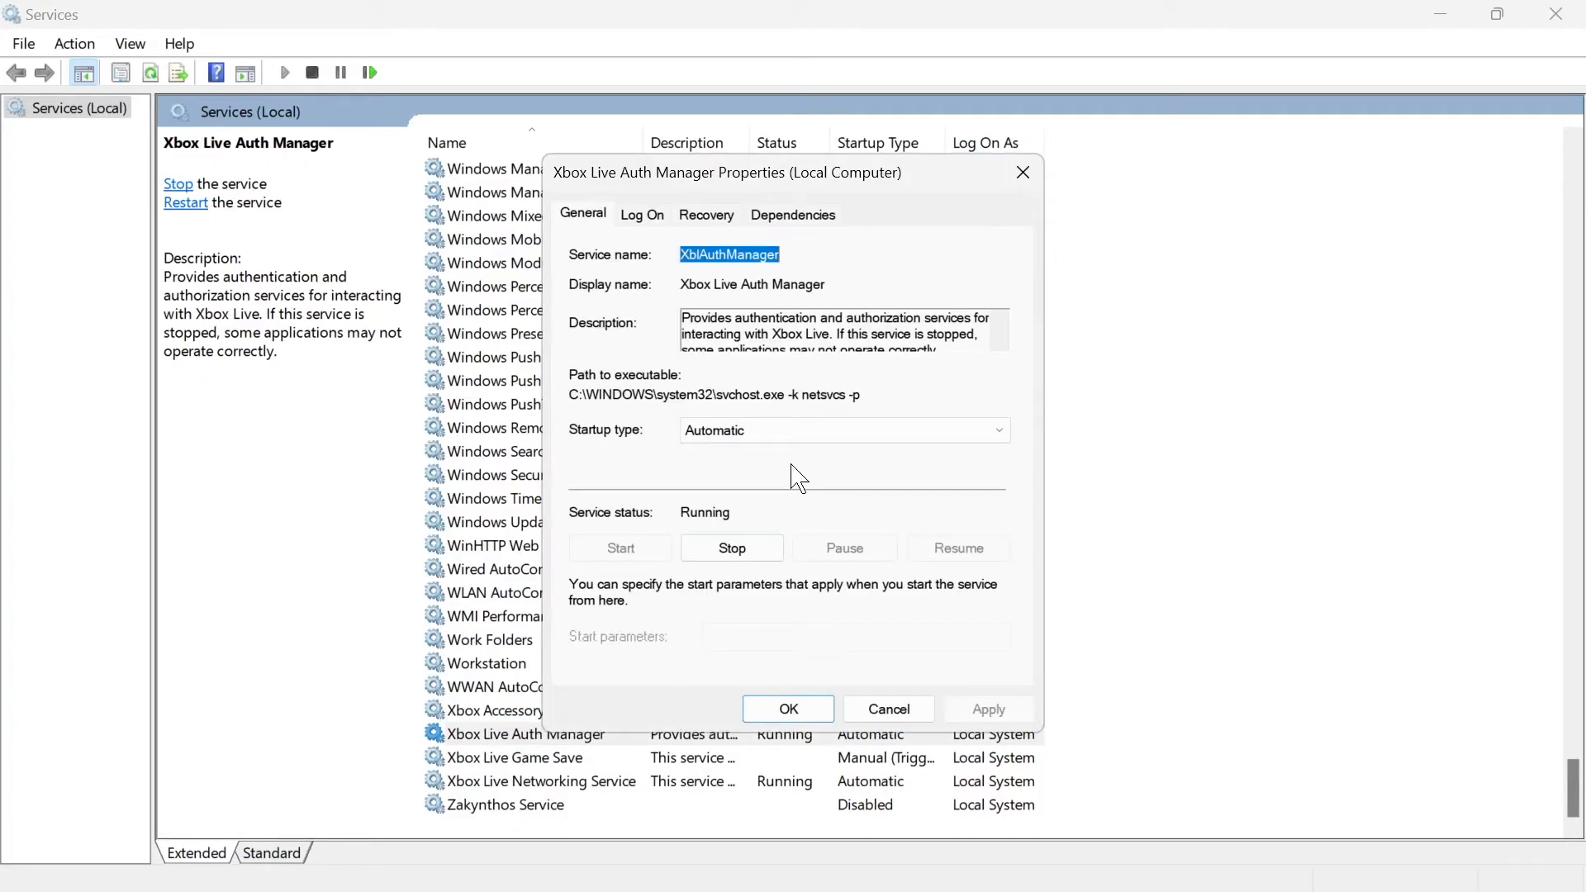
mouse_move(1015, 605)
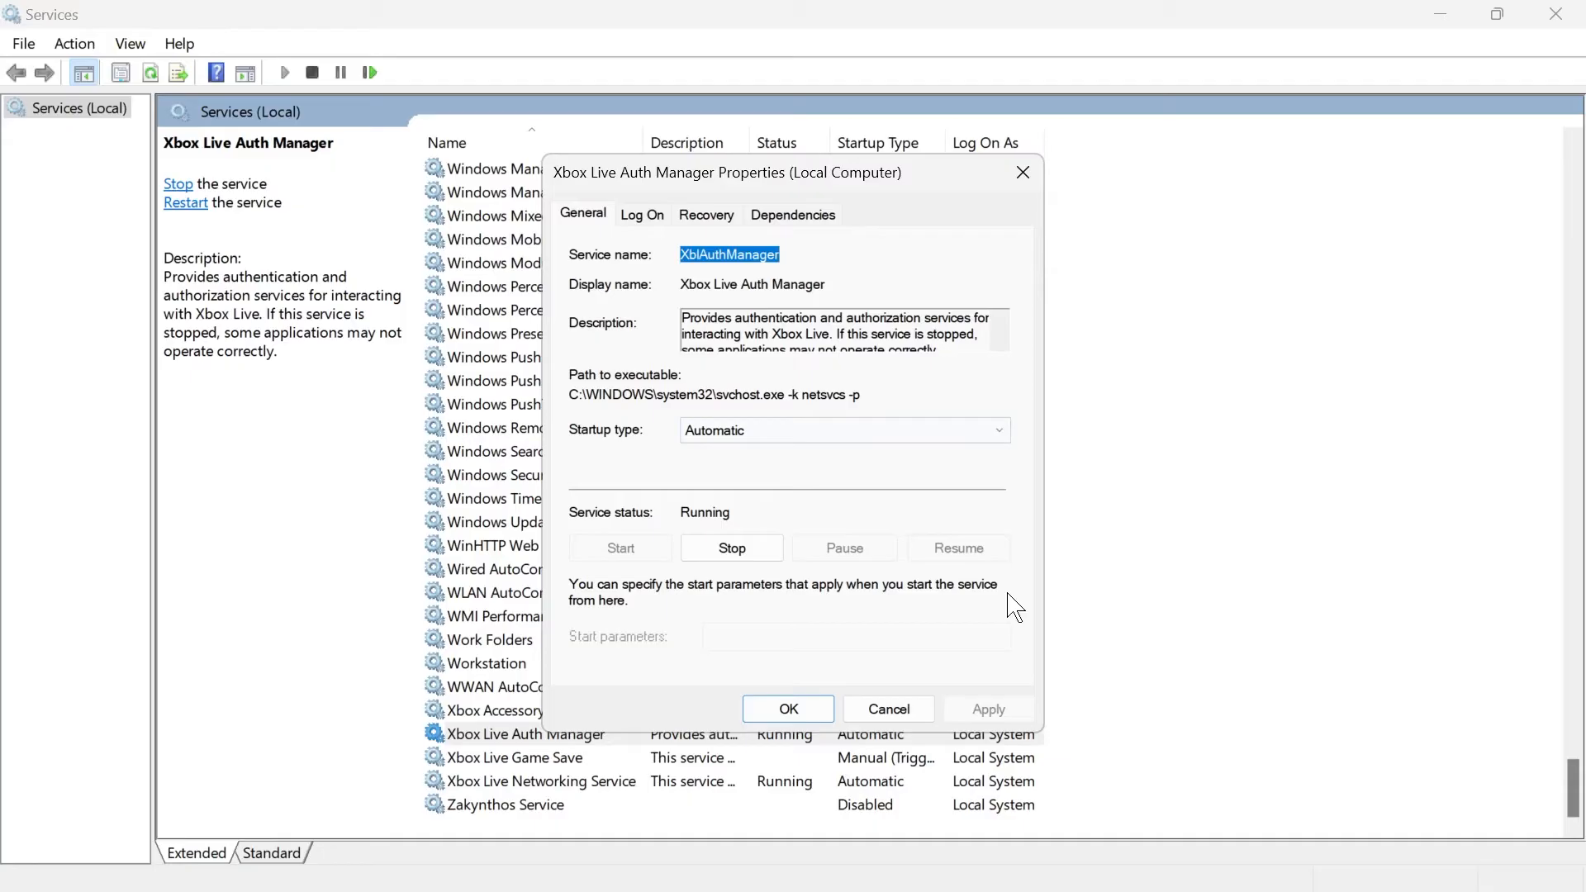
left_click(789, 709)
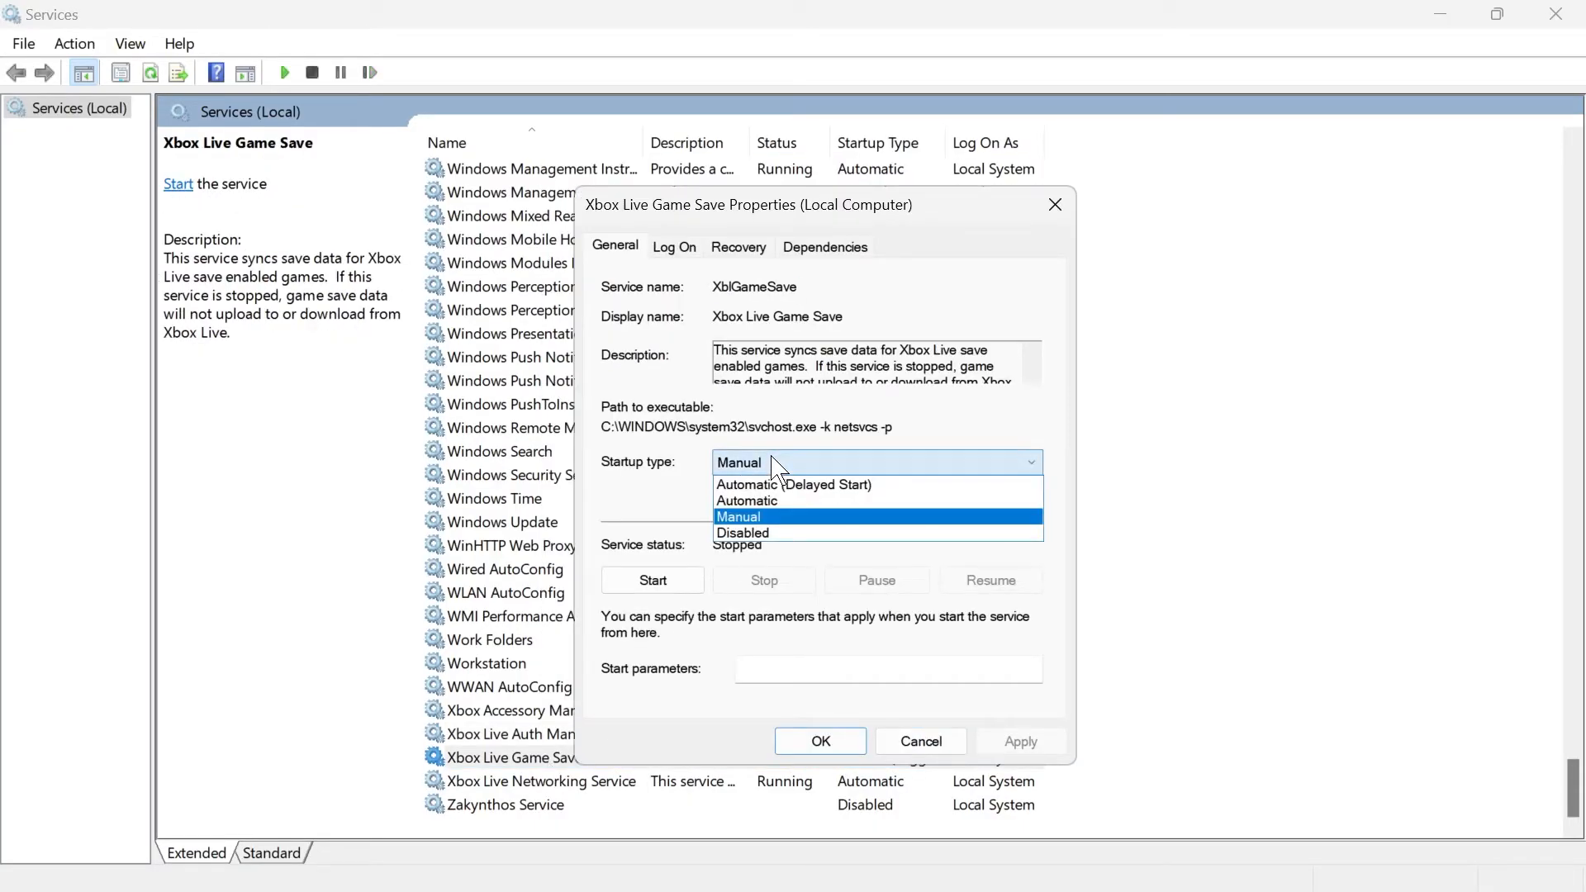
left_click(746, 500)
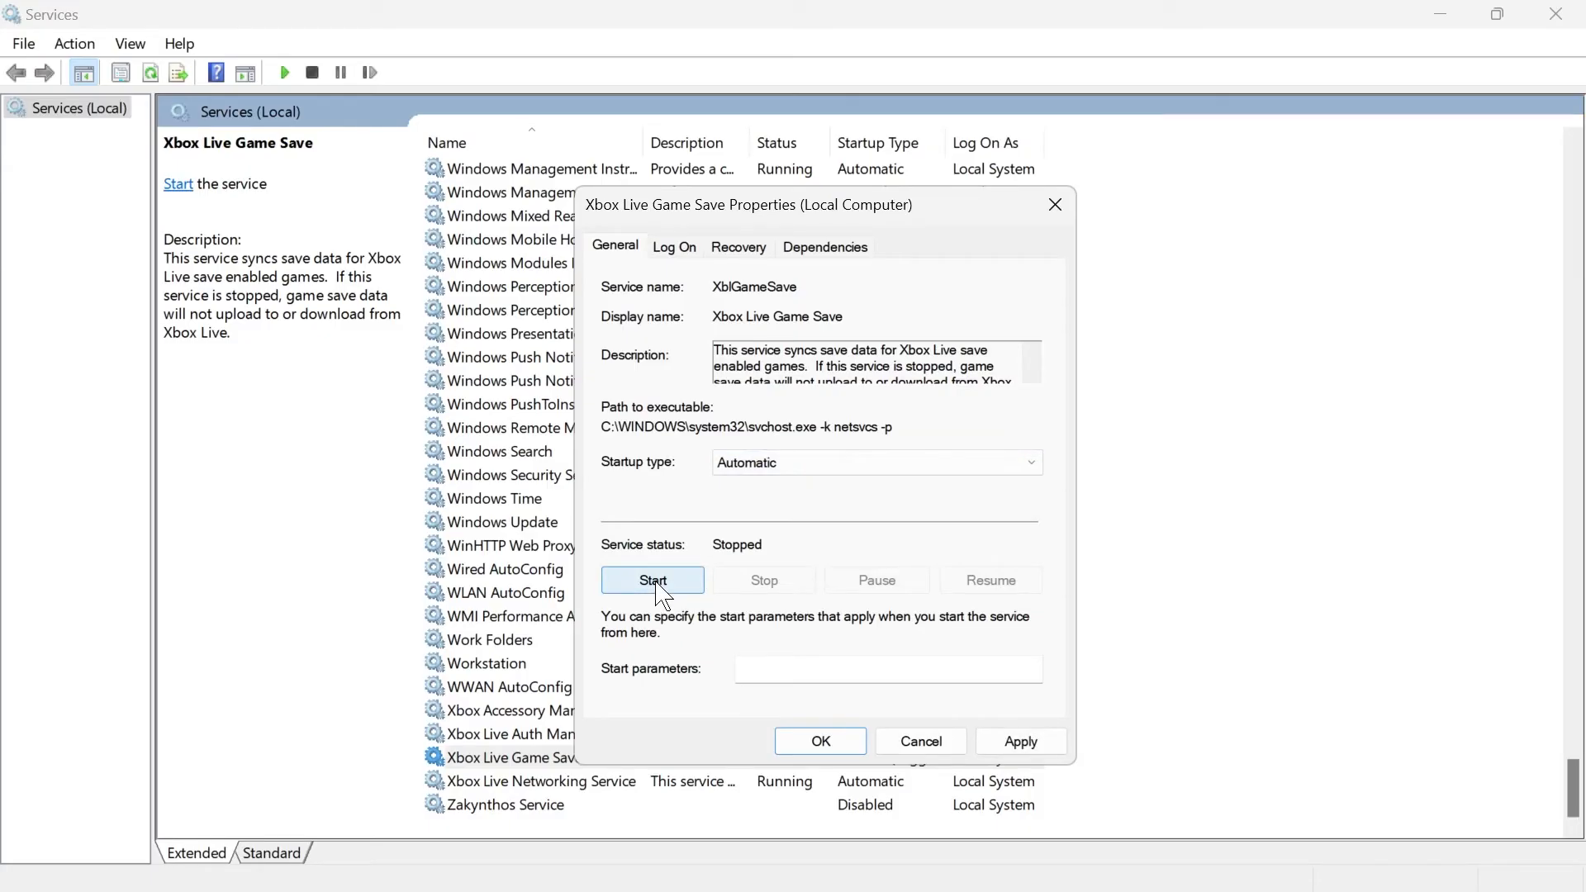
left_click(652, 580)
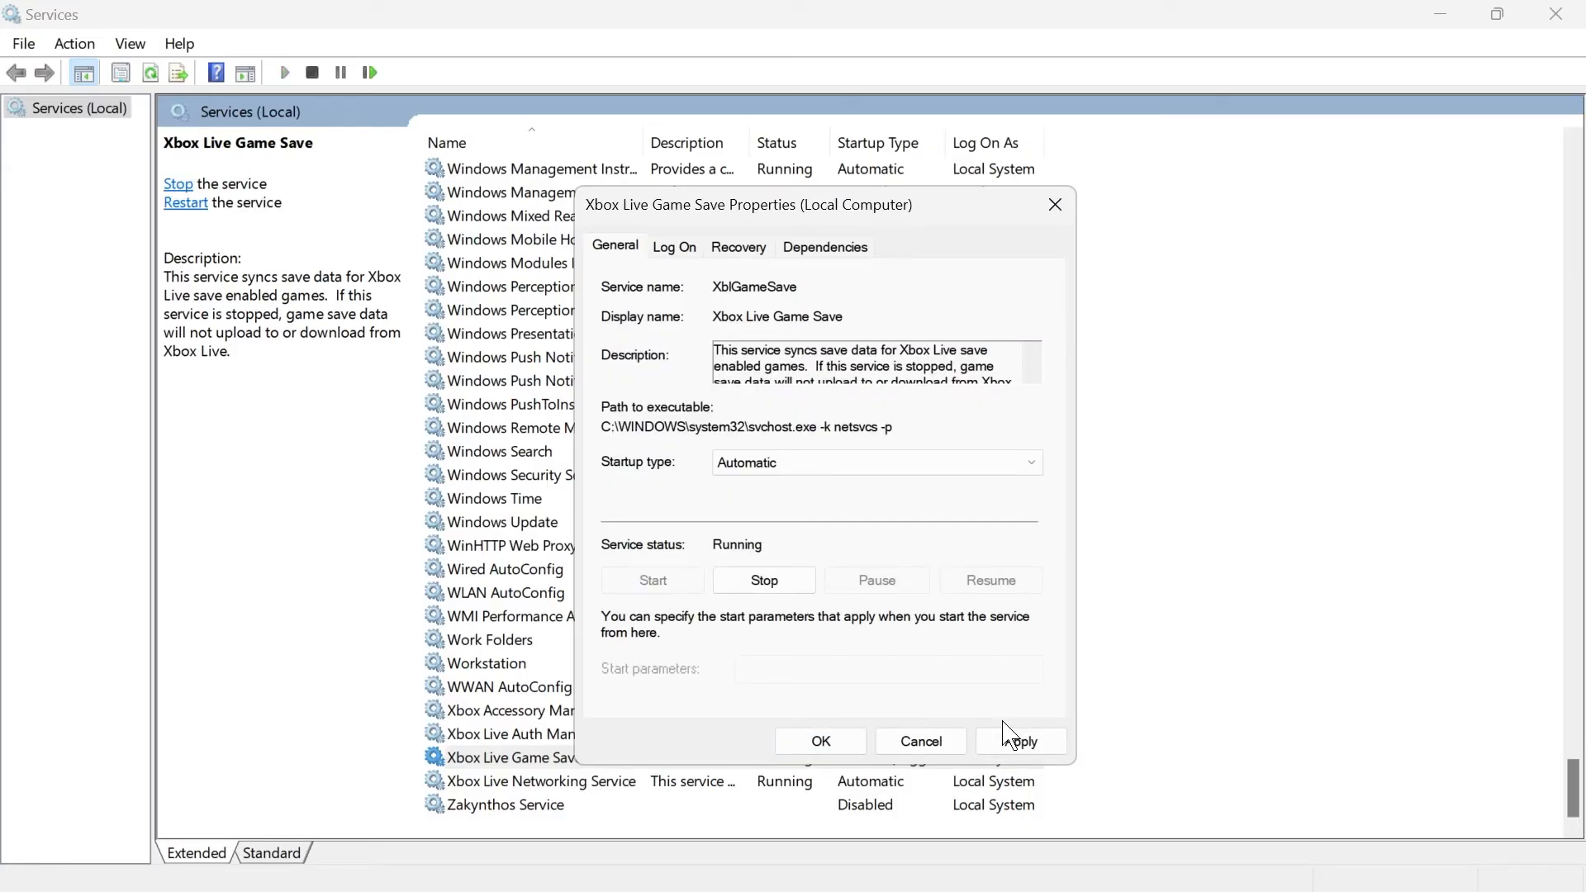
left_click(821, 740)
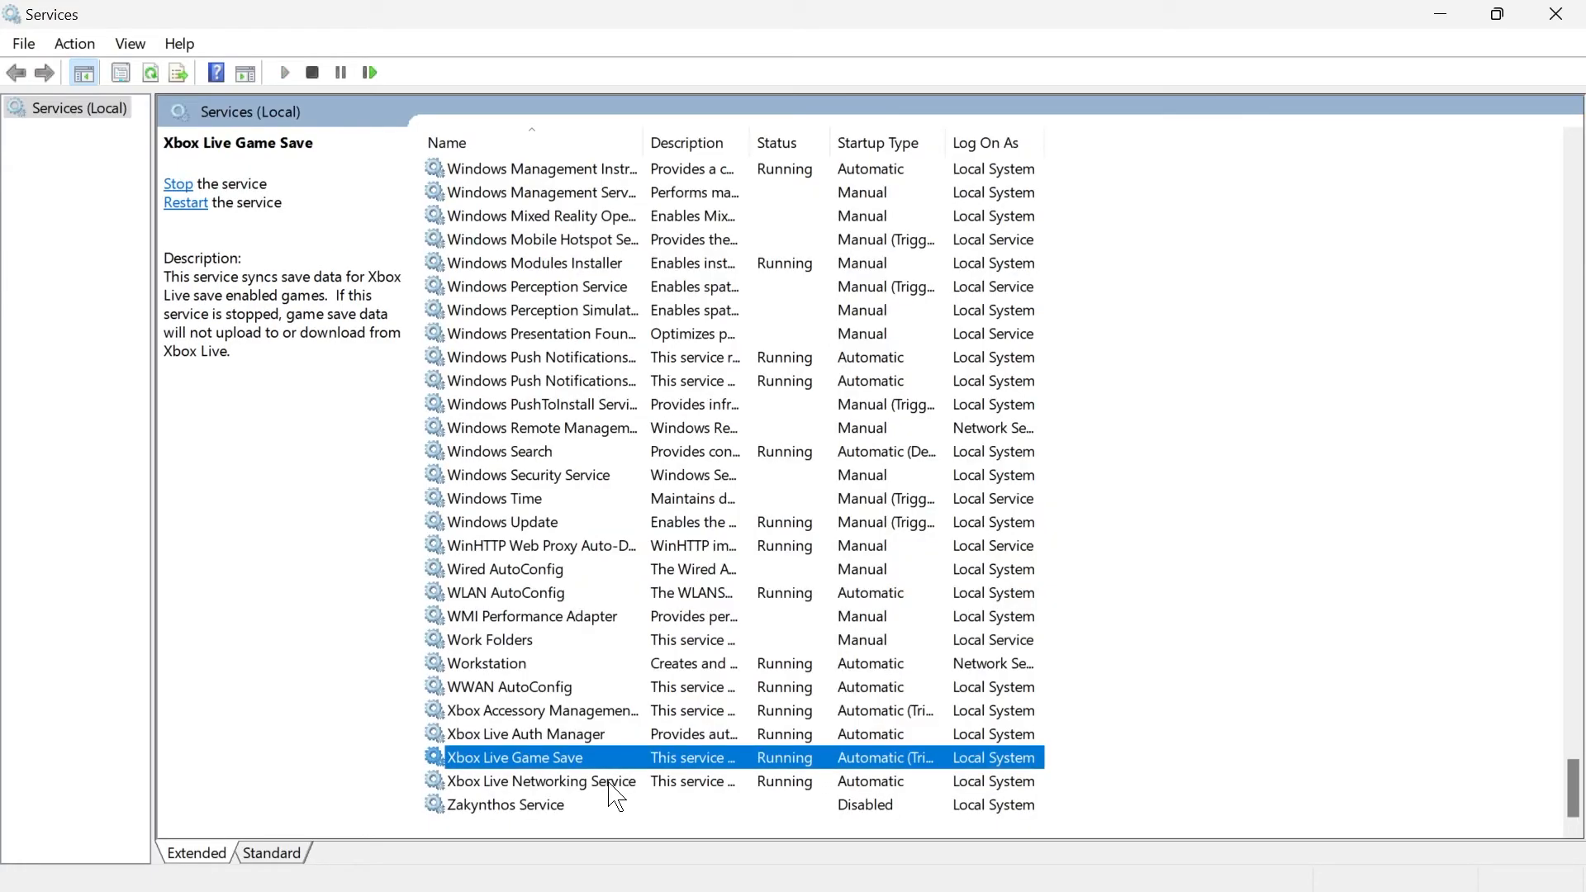
Step: Verify Xbox Live Networking Service is automatic and running, then bring up the Start menu
double_click(540, 779)
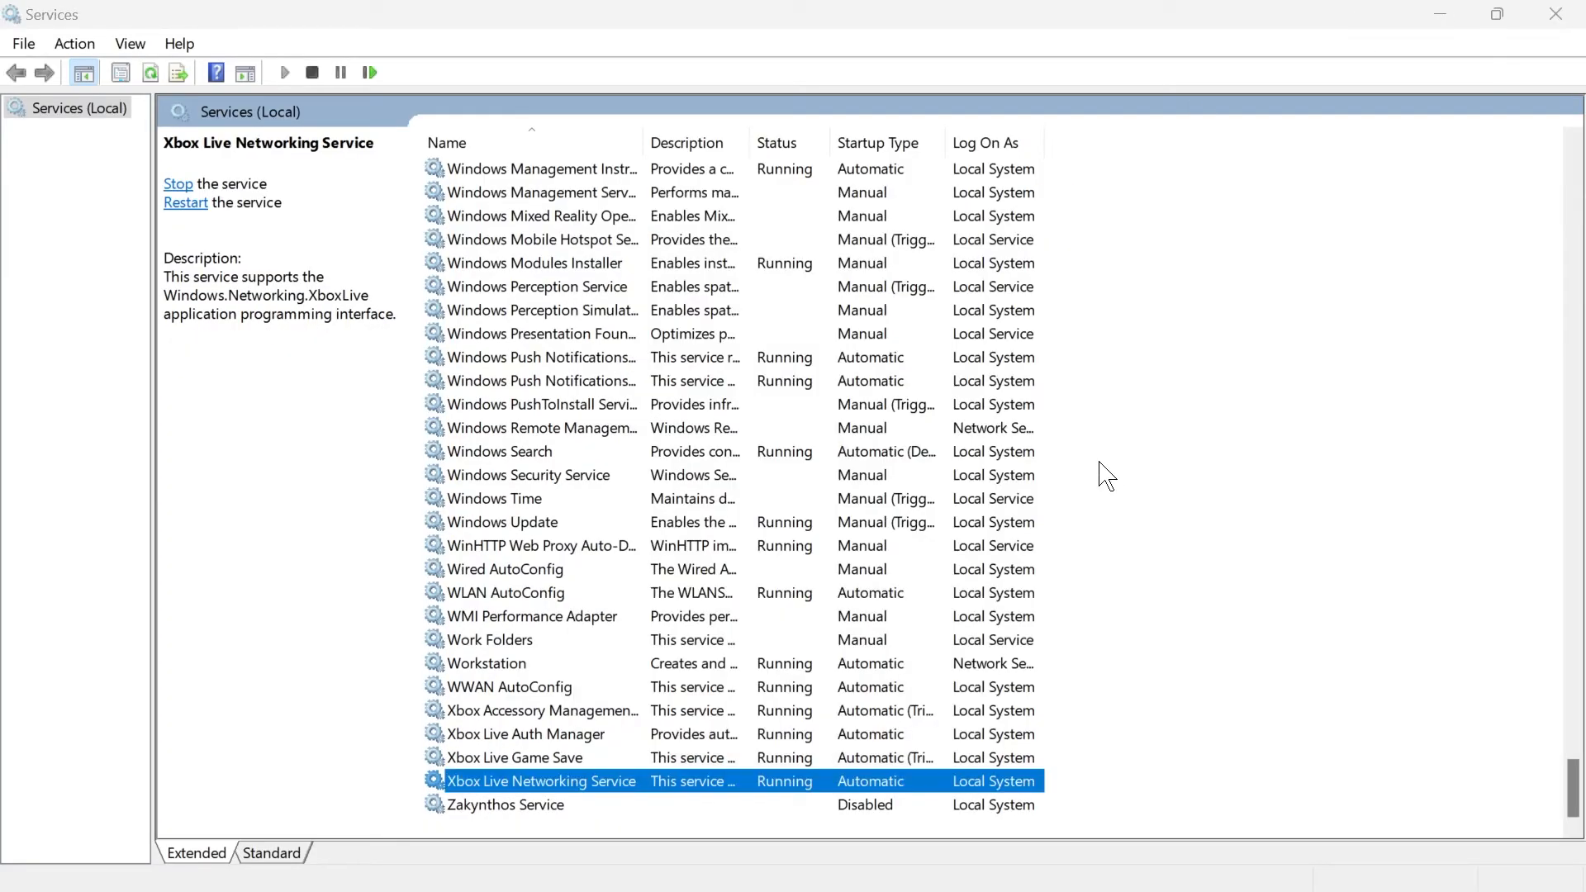
mouse_move(1401, 137)
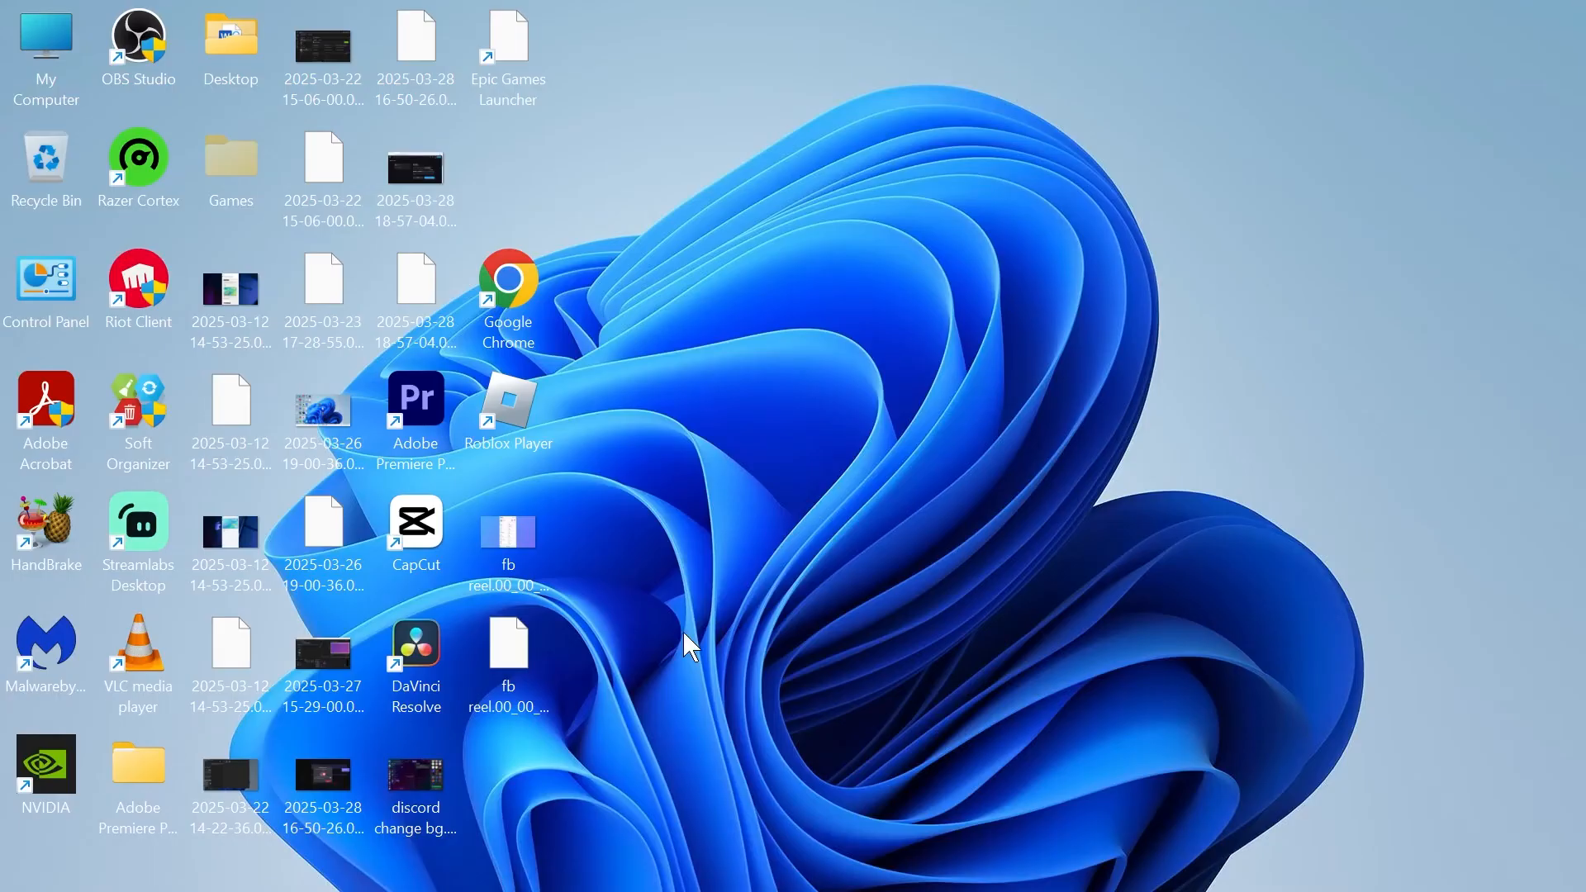
left_click(628, 862)
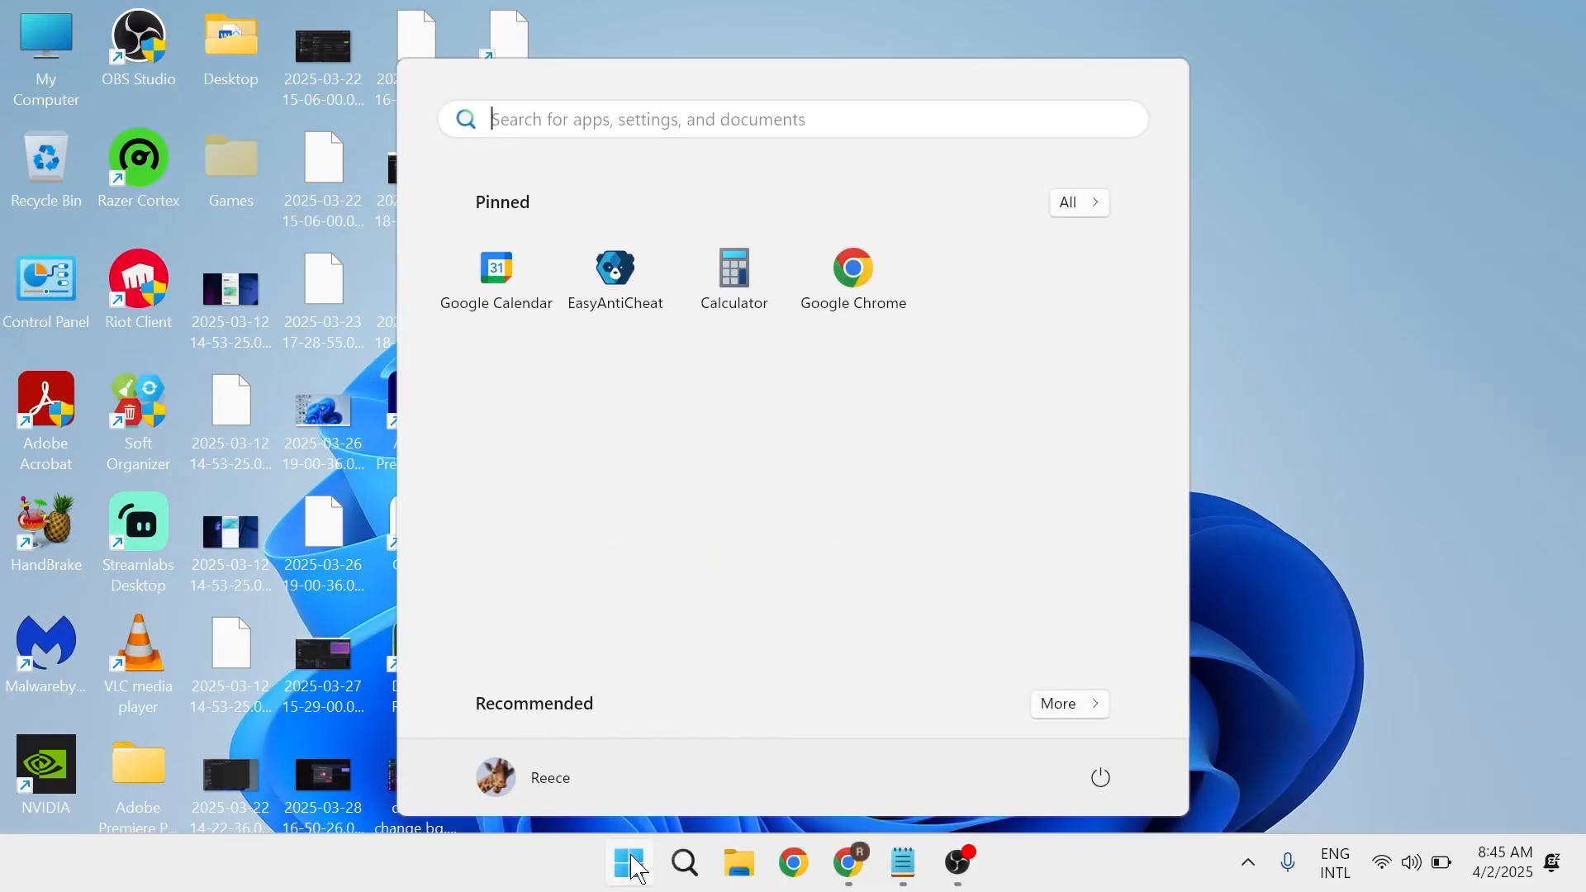
Step: Launch Settings and go to the Installed apps page
type("settings")
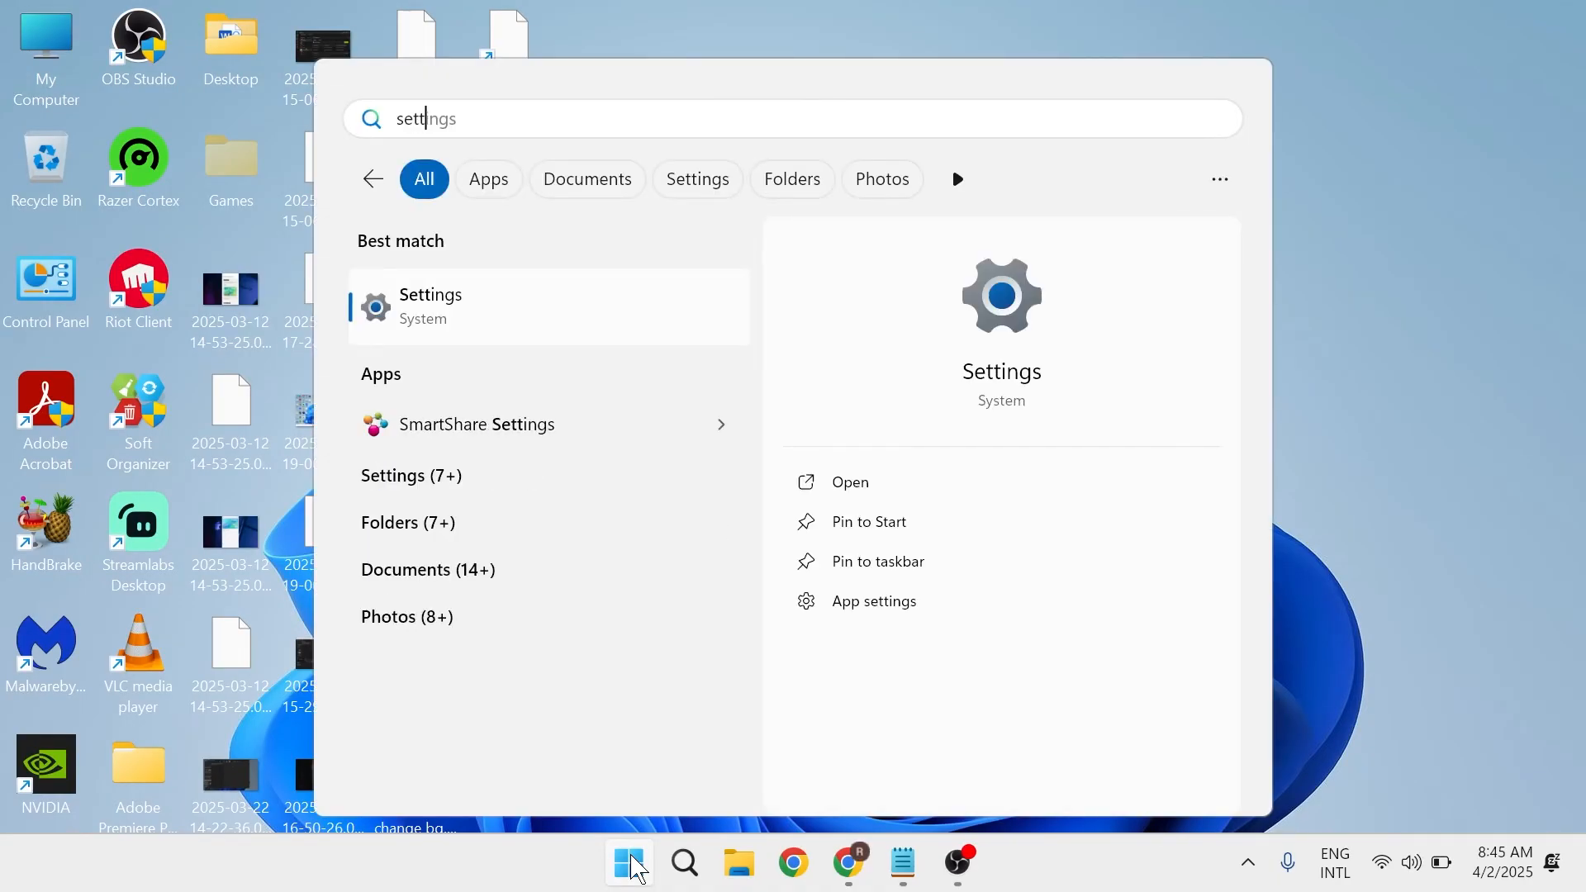
left_click(430, 304)
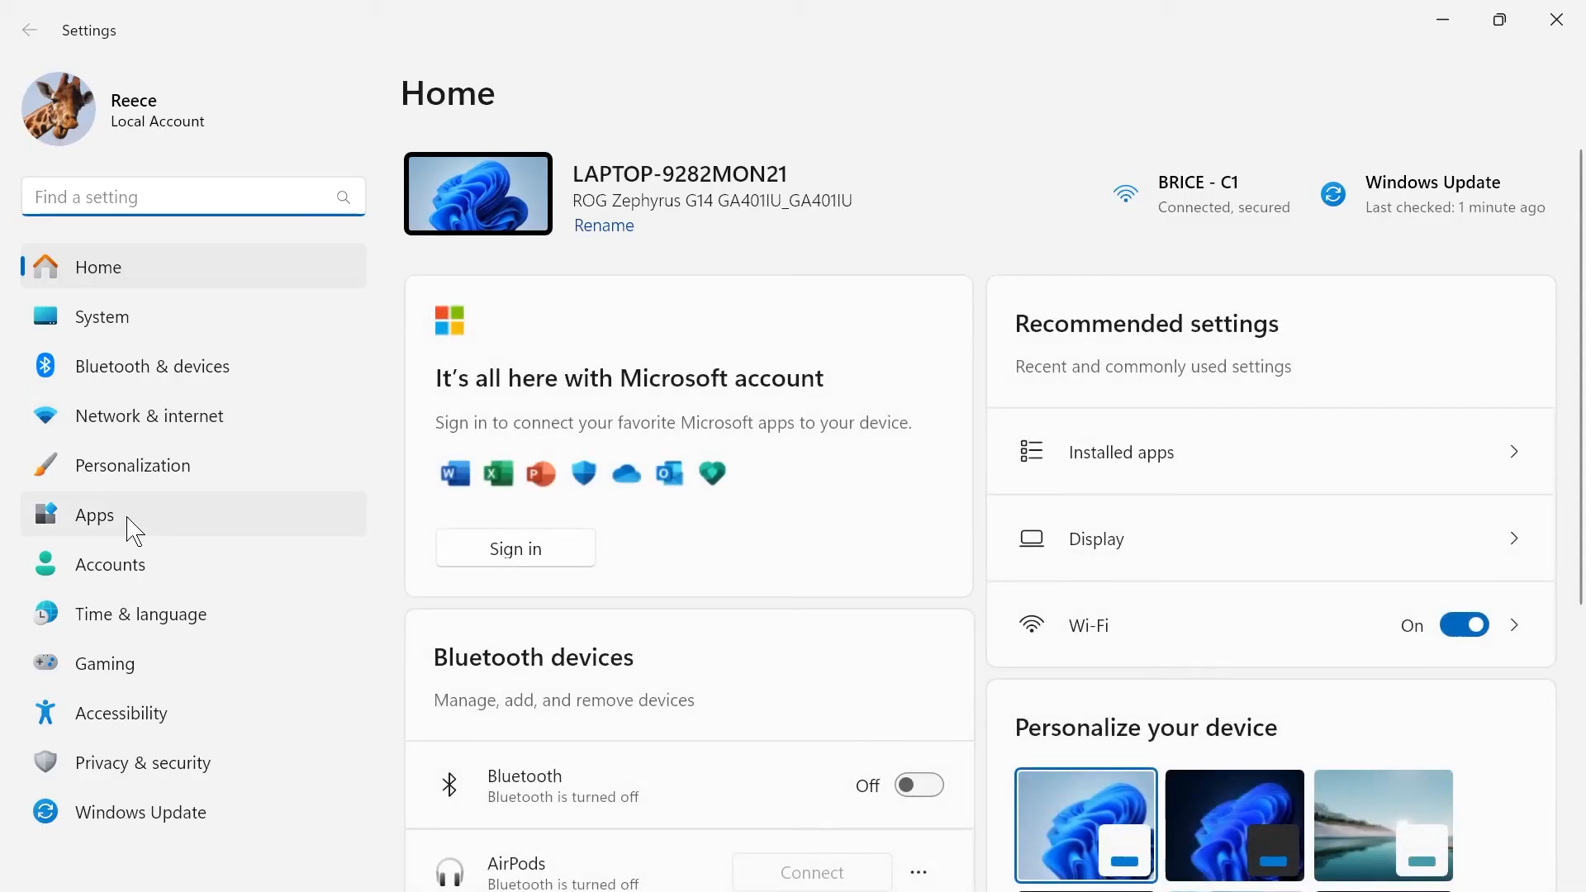
left_click(93, 515)
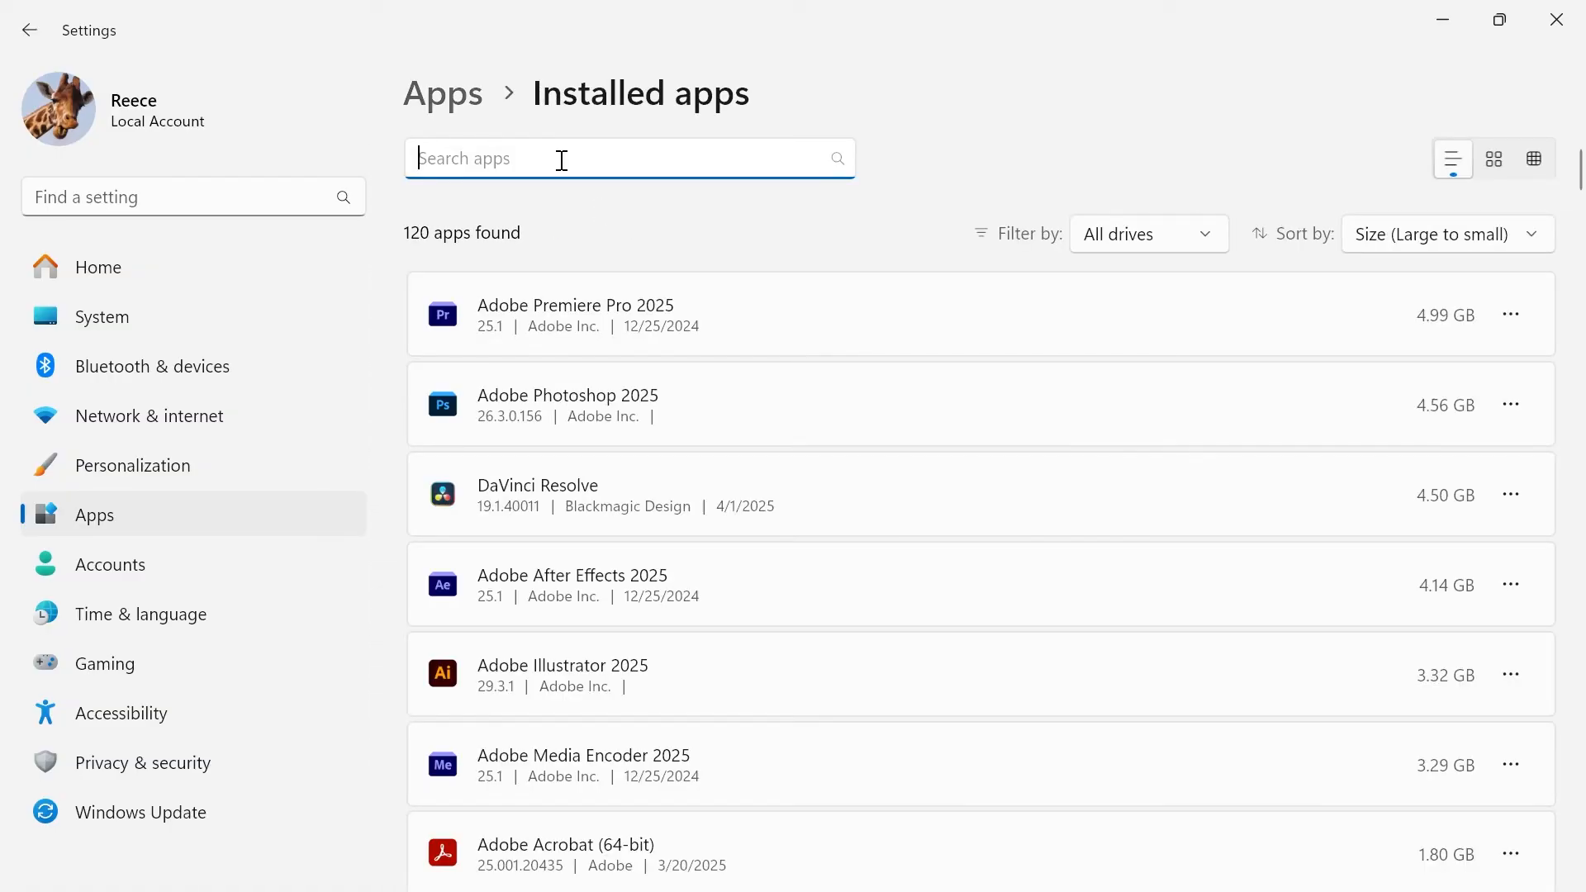
Step: Search installed apps for 'xbox' and reach the Xbox app's Advanced options page
type("xbox")
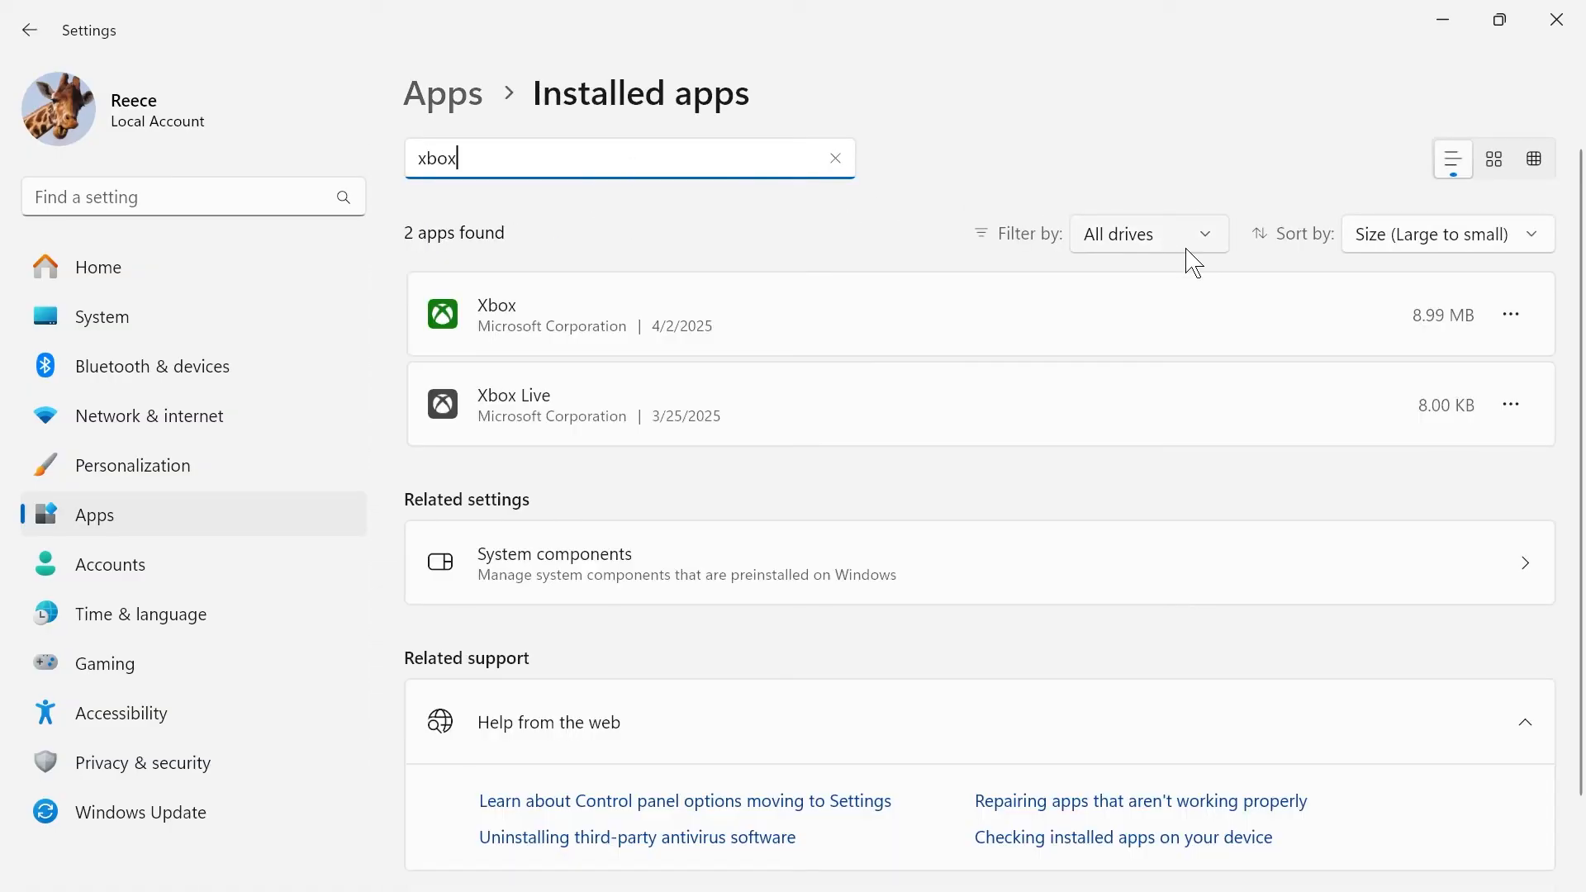
left_click(1510, 314)
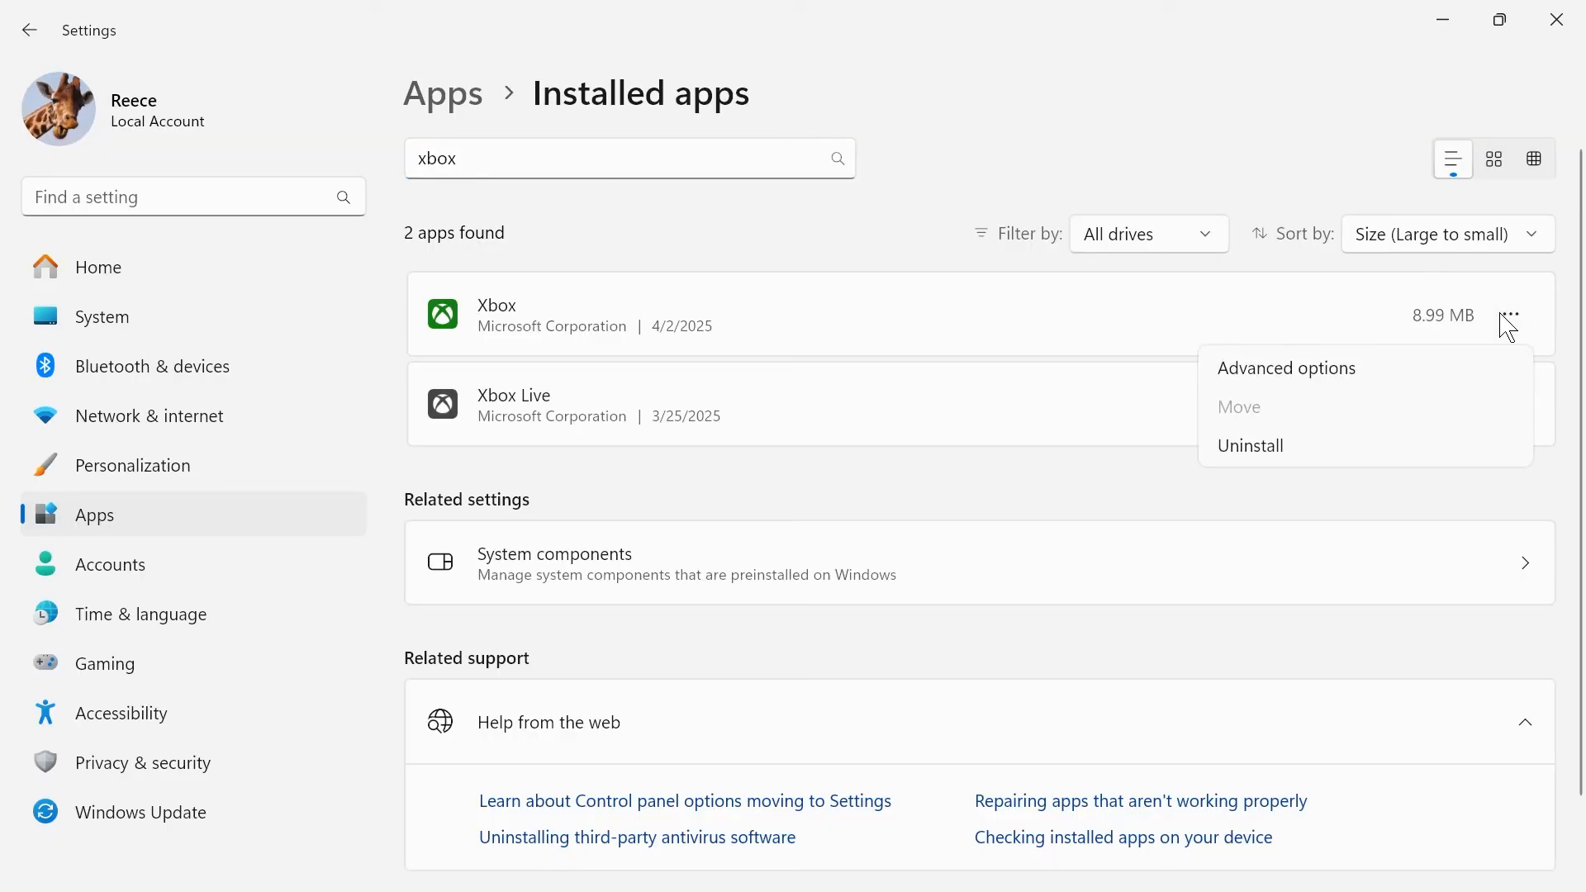
mouse_move(1325, 390)
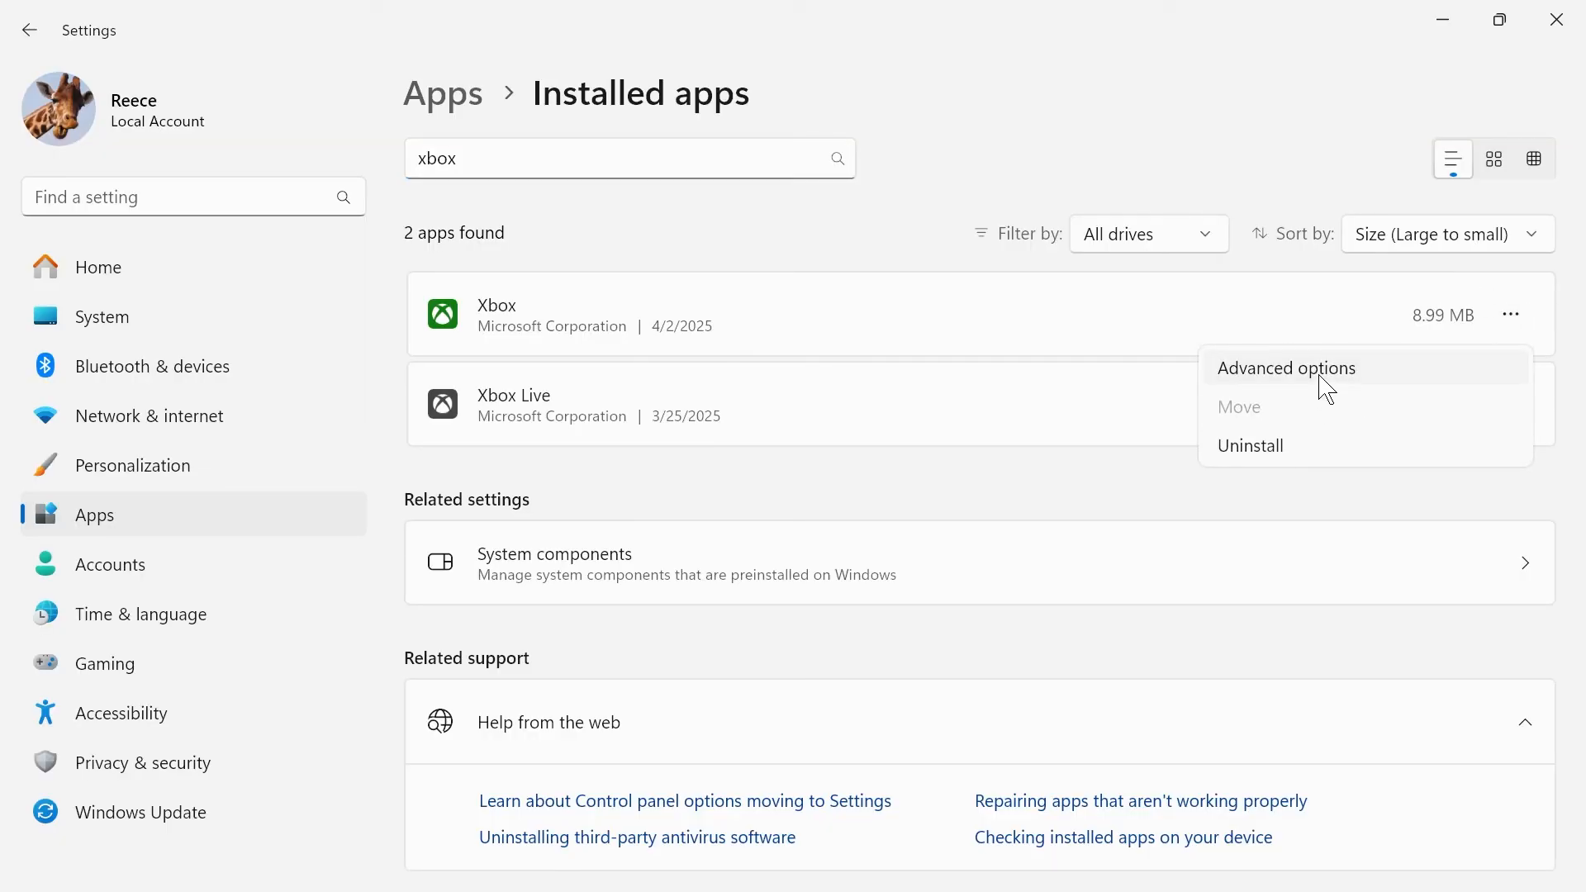
left_click(1285, 367)
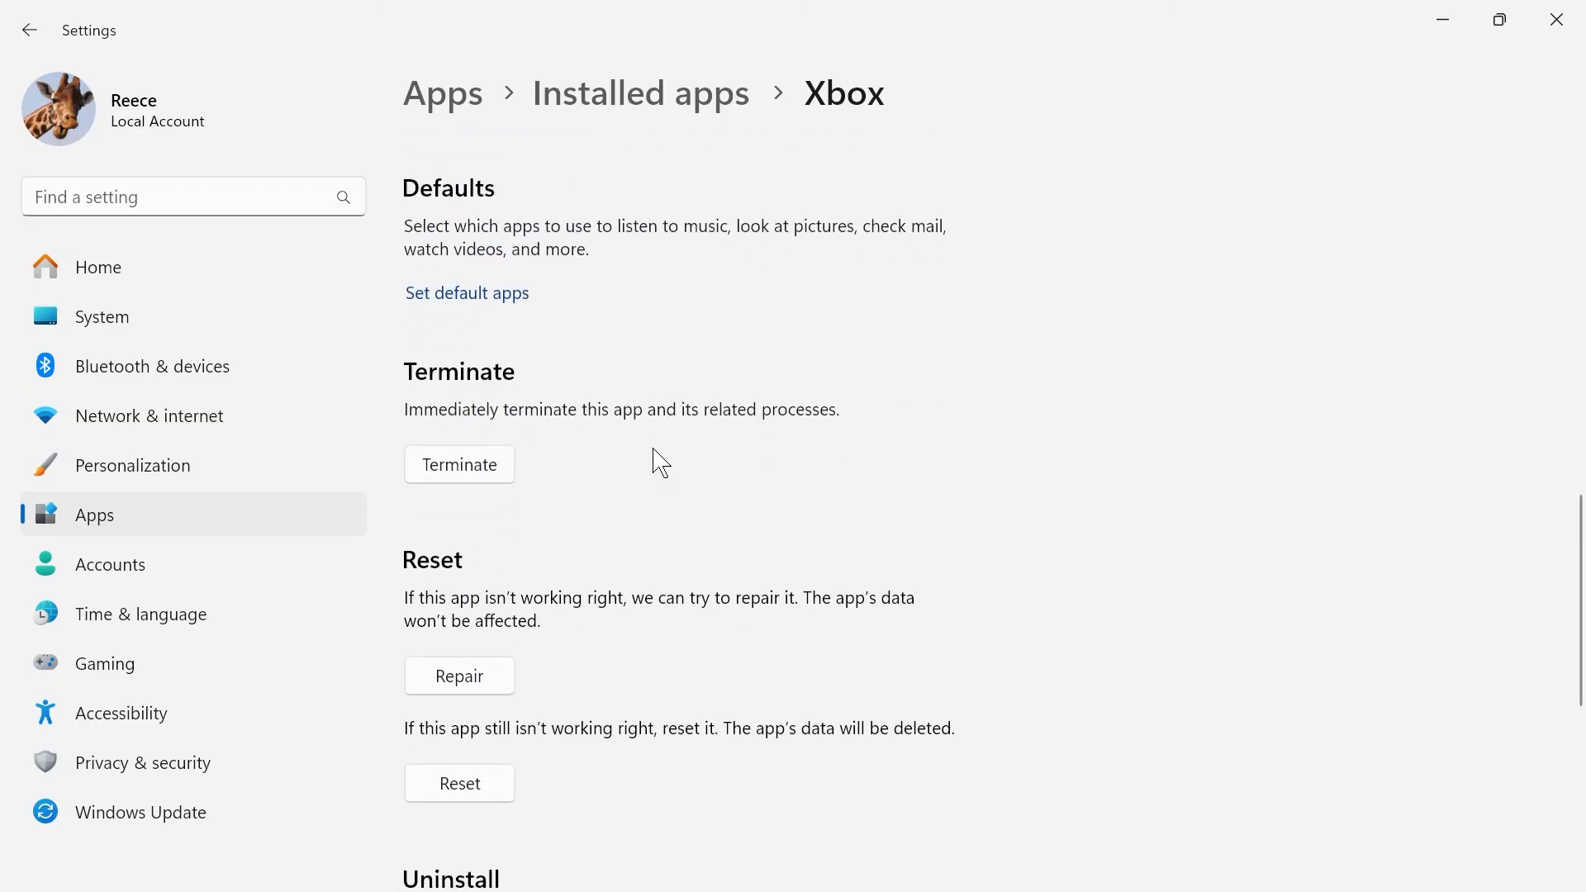
Step: Reset the Xbox app permanently deleting its data, confirm, and minimize Settings to the desktop
scroll("down", 3)
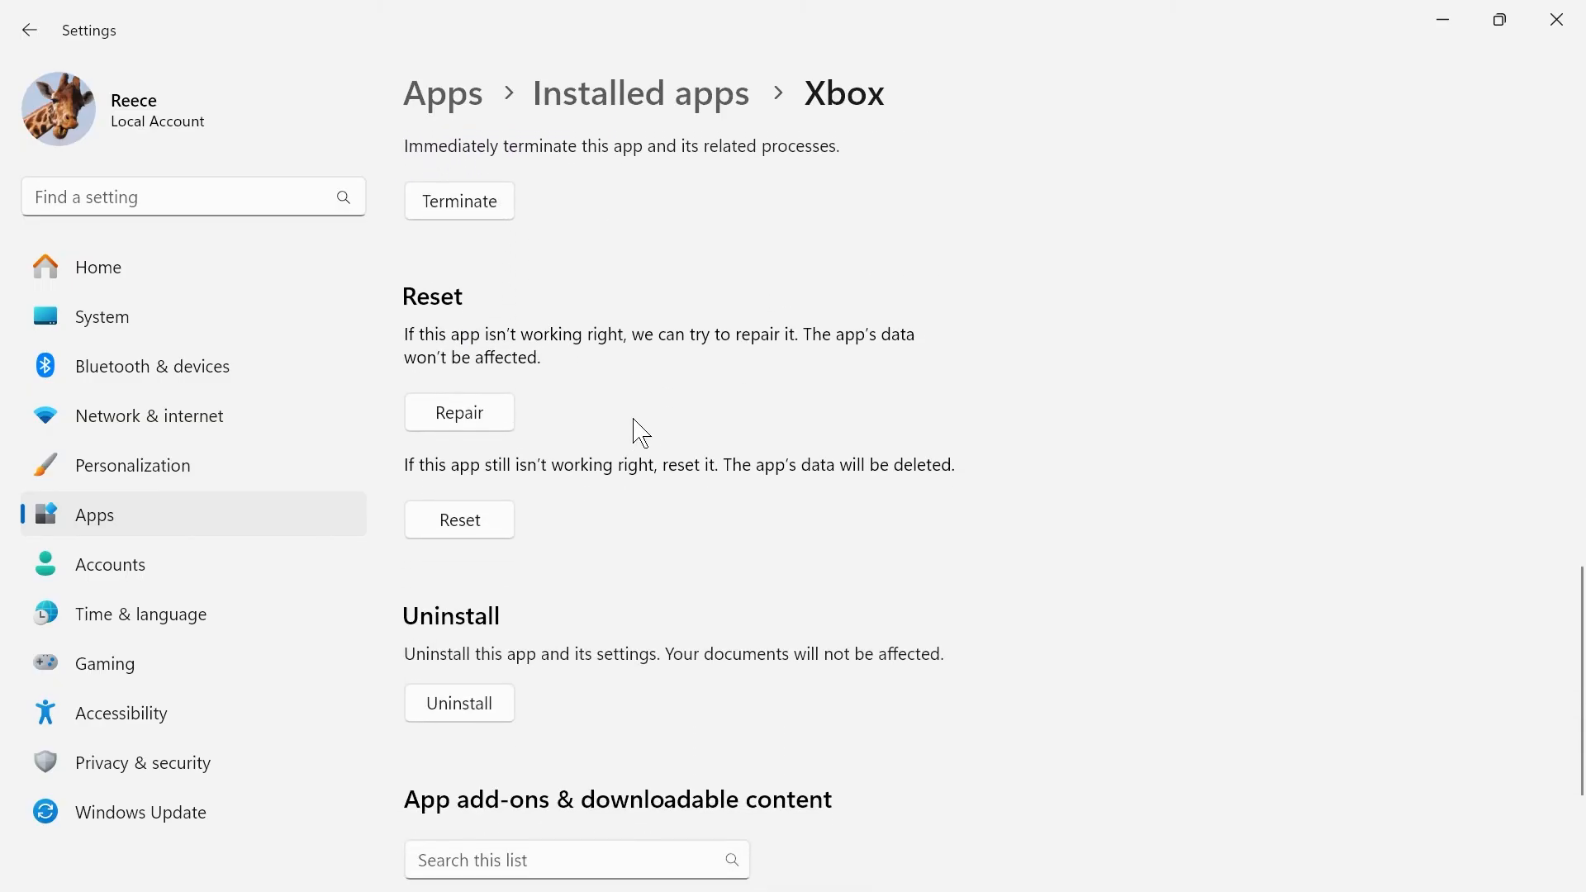
scroll("down", 3)
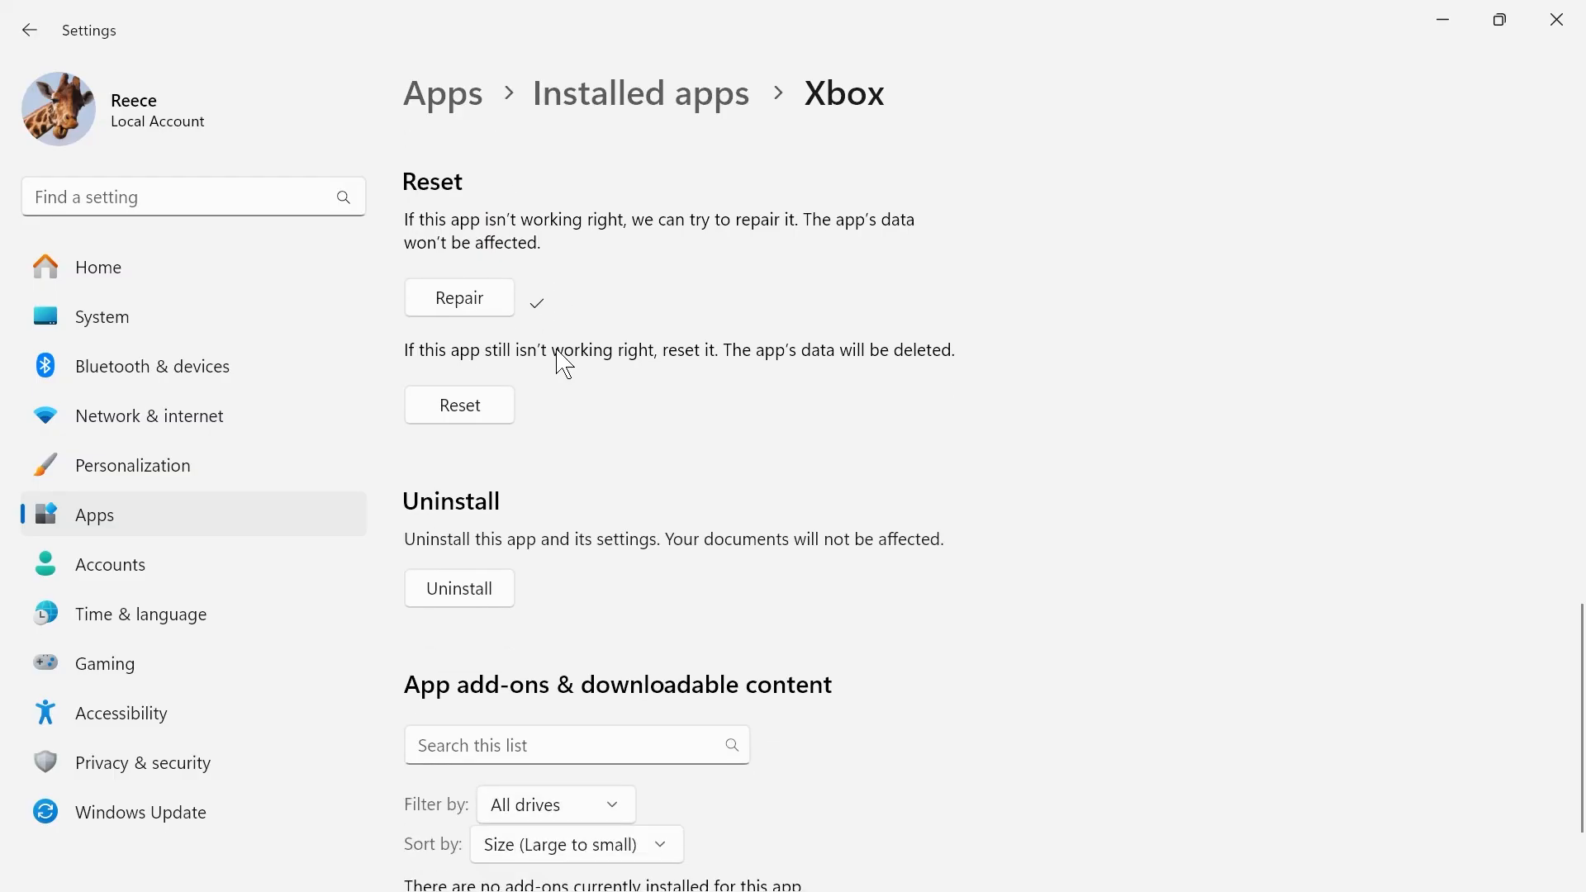
scroll("down", 3)
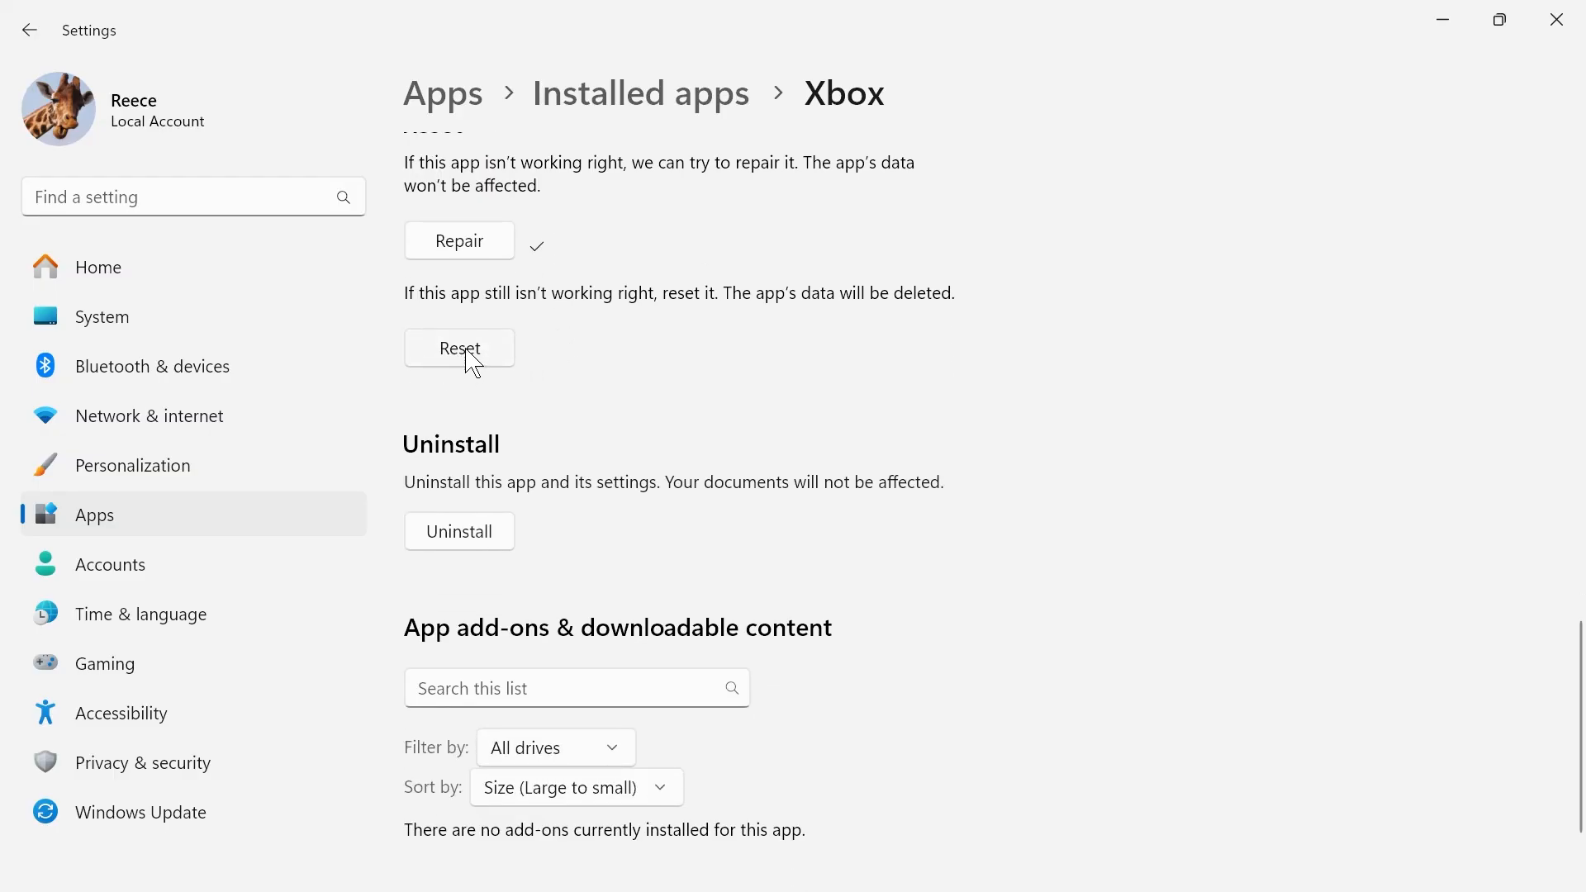
left_click(458, 347)
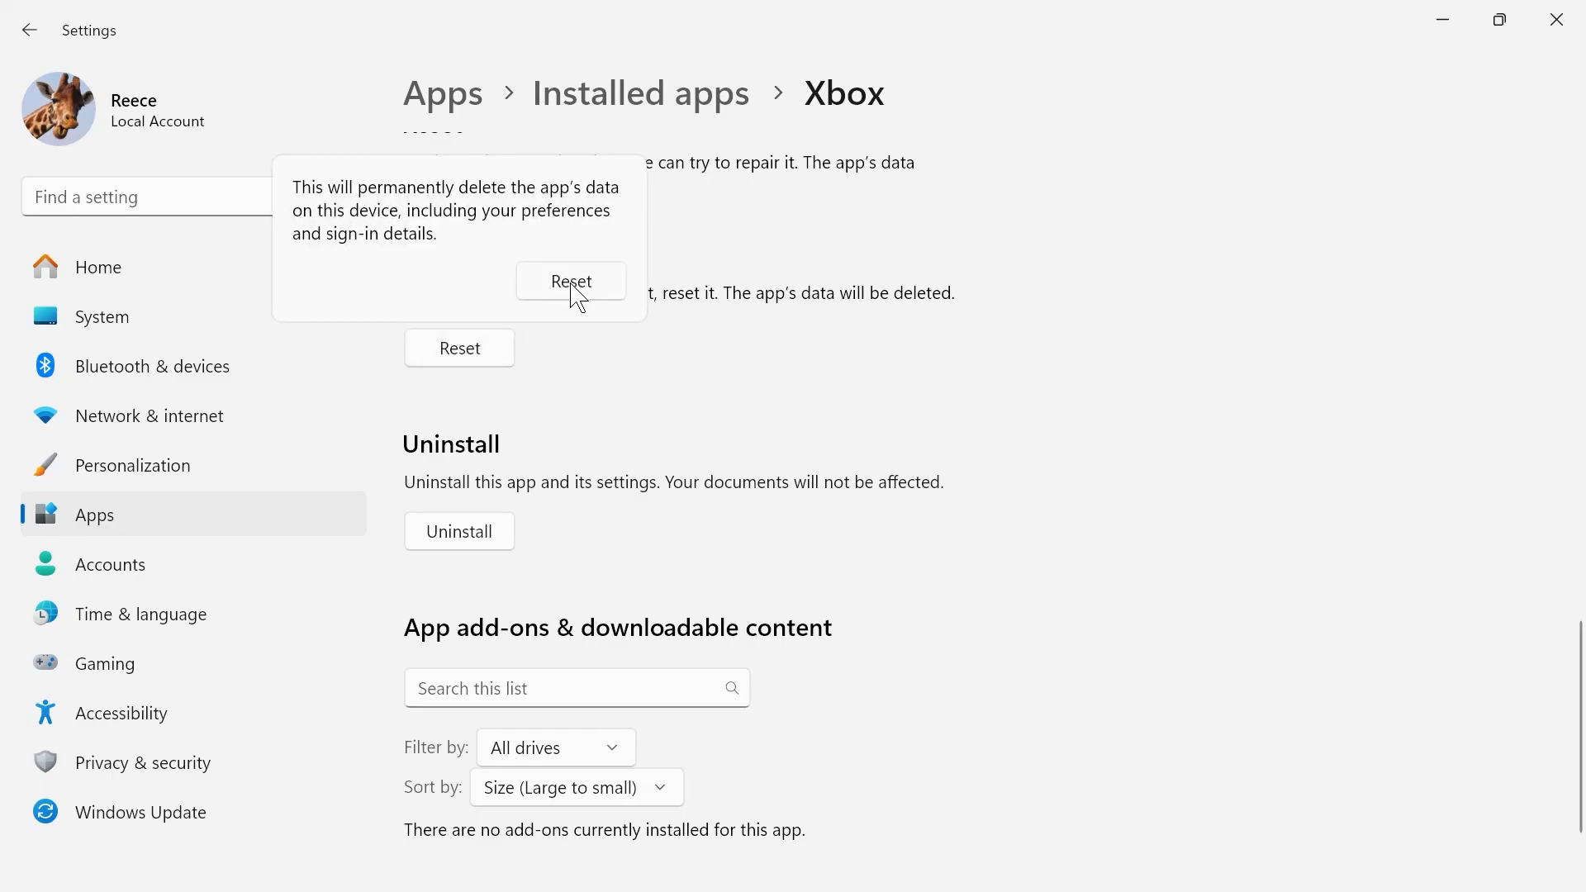
left_click(570, 281)
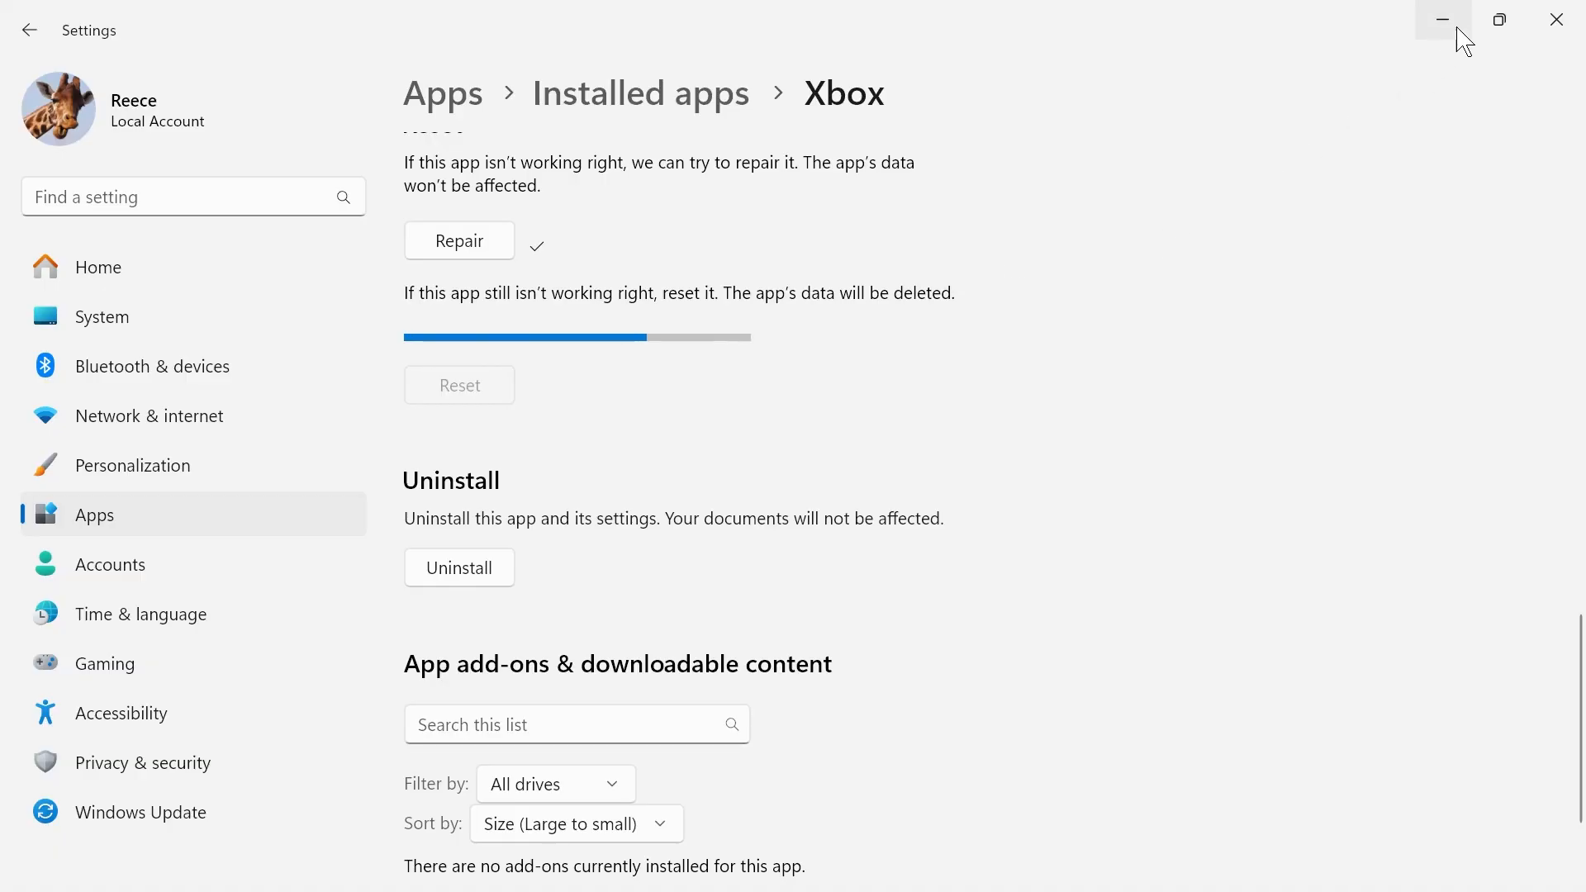
left_click(1441, 20)
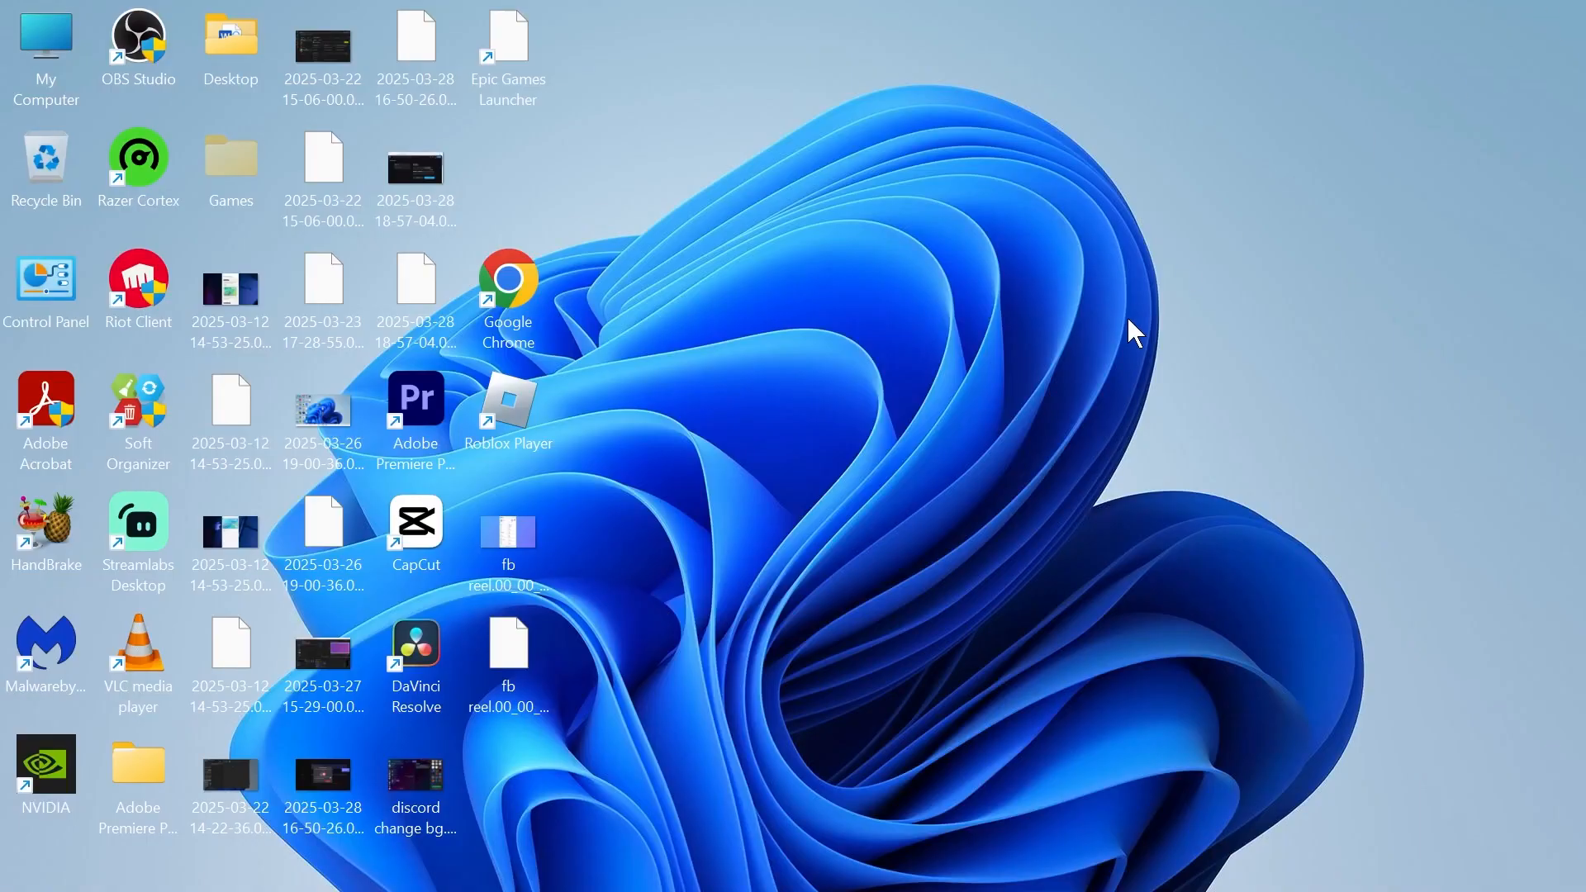
mouse_move(991, 425)
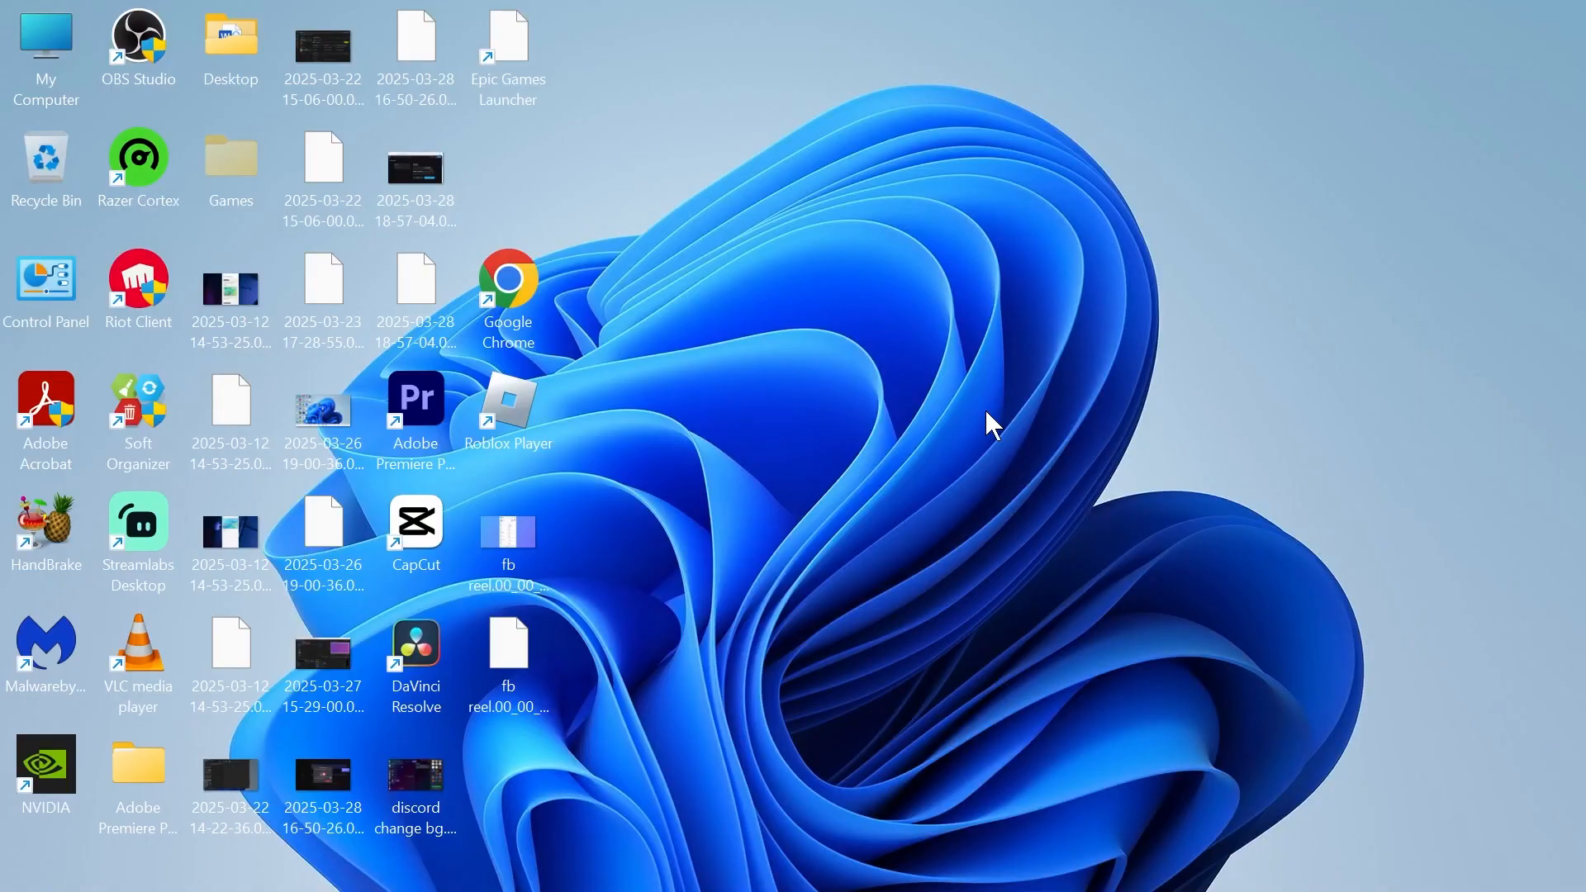